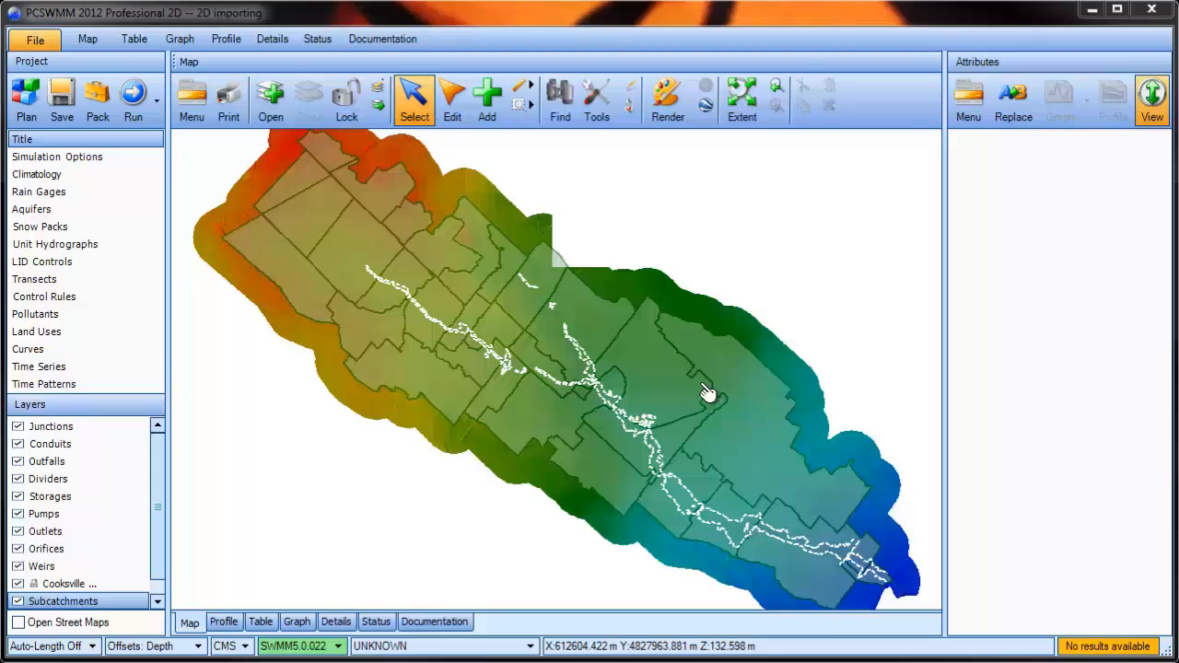
mouse_move(654, 445)
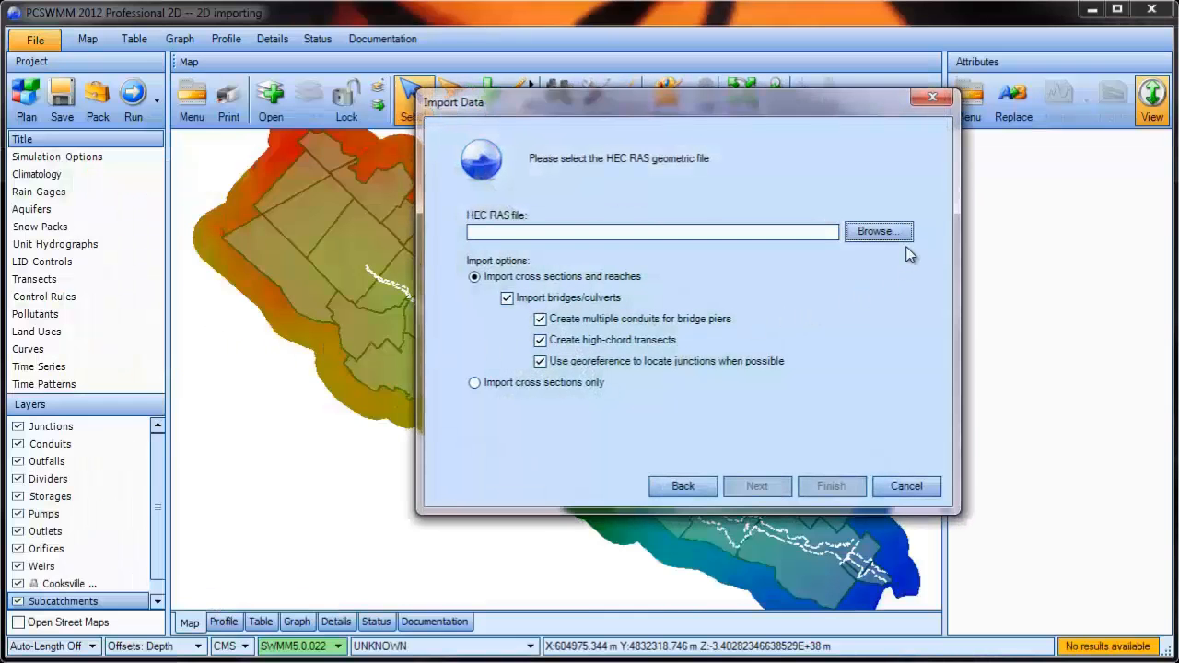
Step: Import the COOKTEST.g26 HEC-RAS geometry with default options and dismiss the error report
click(878, 232)
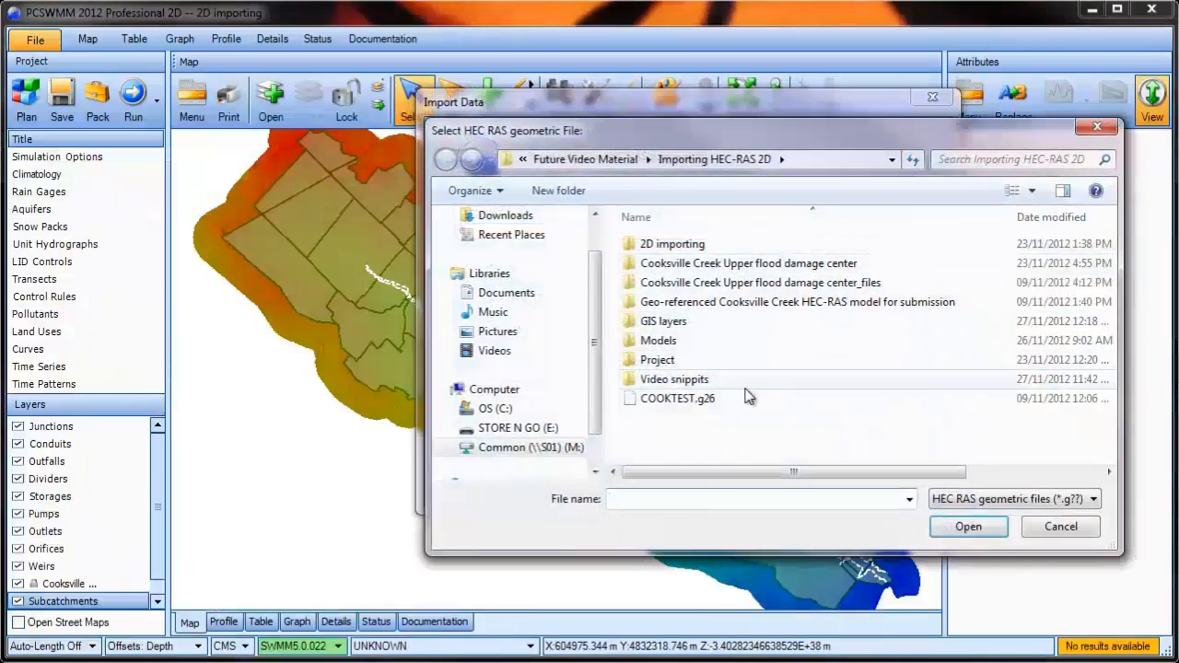
double_click(677, 398)
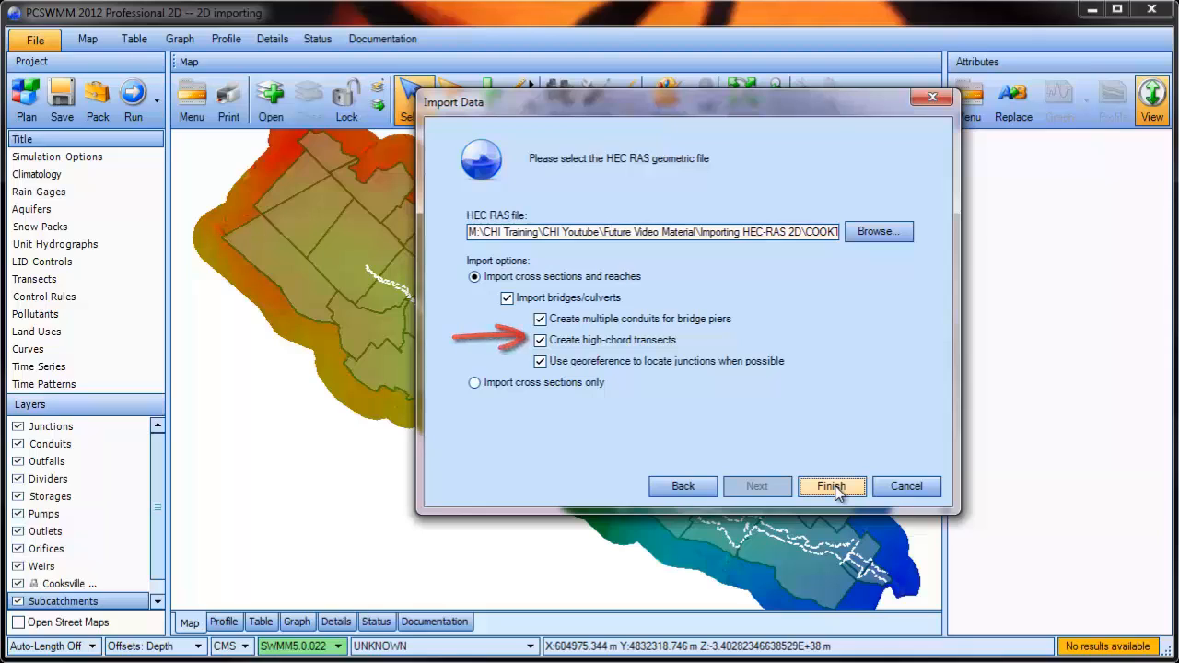
click(831, 486)
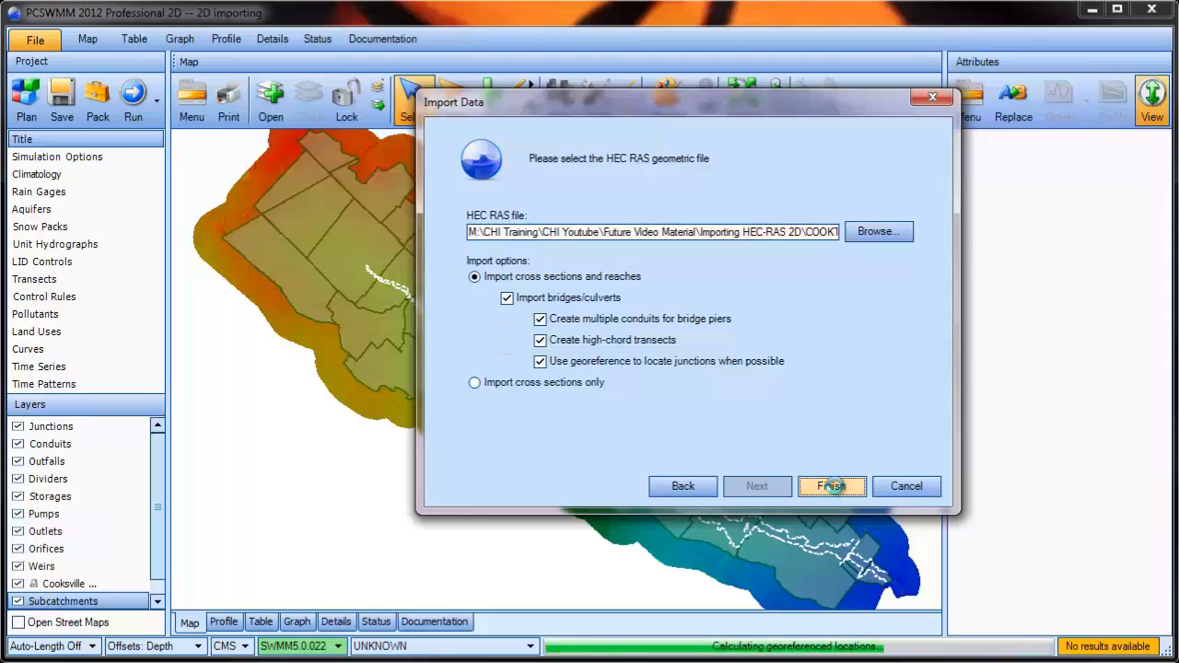
click(831, 486)
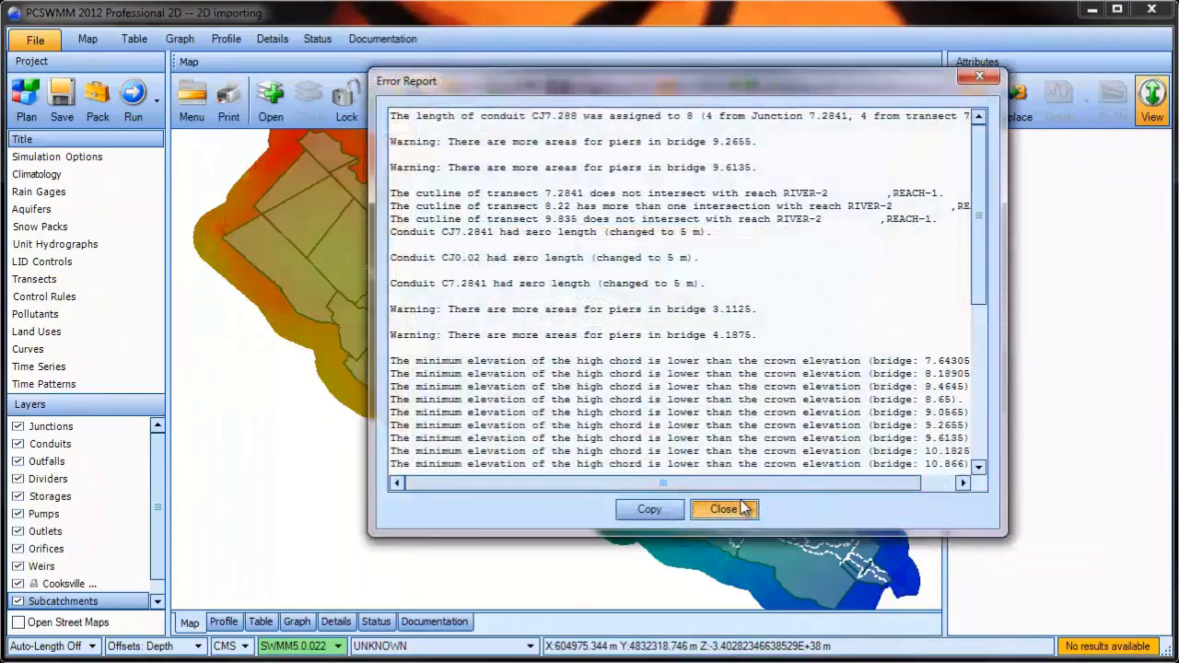
click(723, 510)
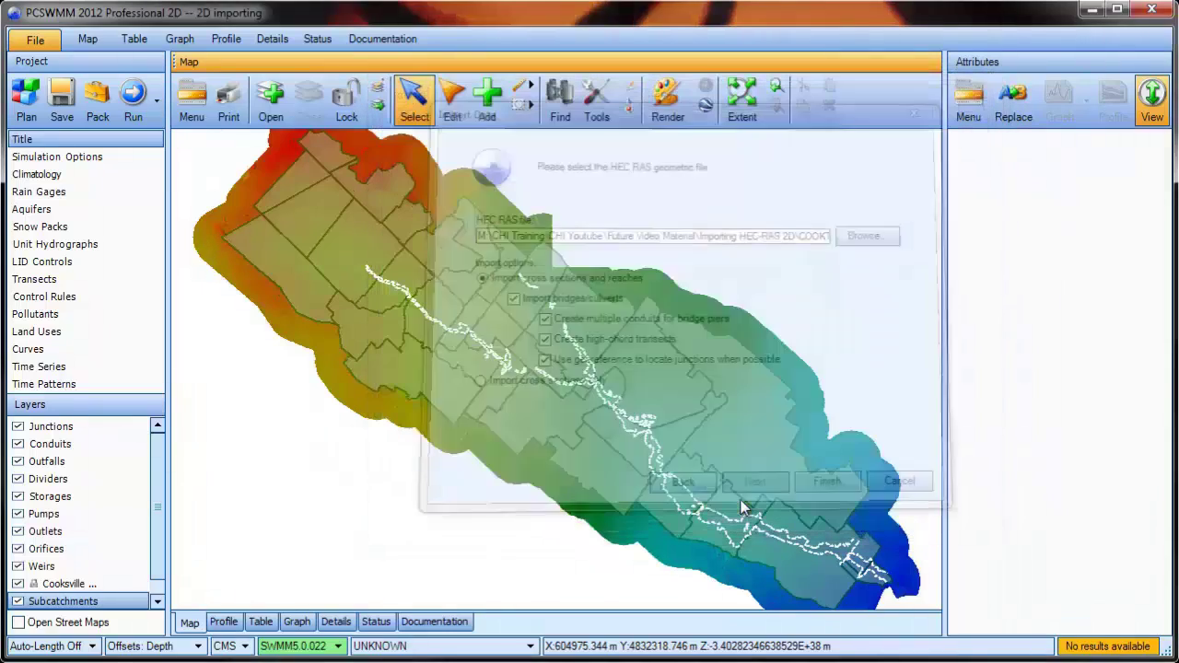
Step: Select subcatchment CC6 to show its attributes, which have no outlet
click(826, 481)
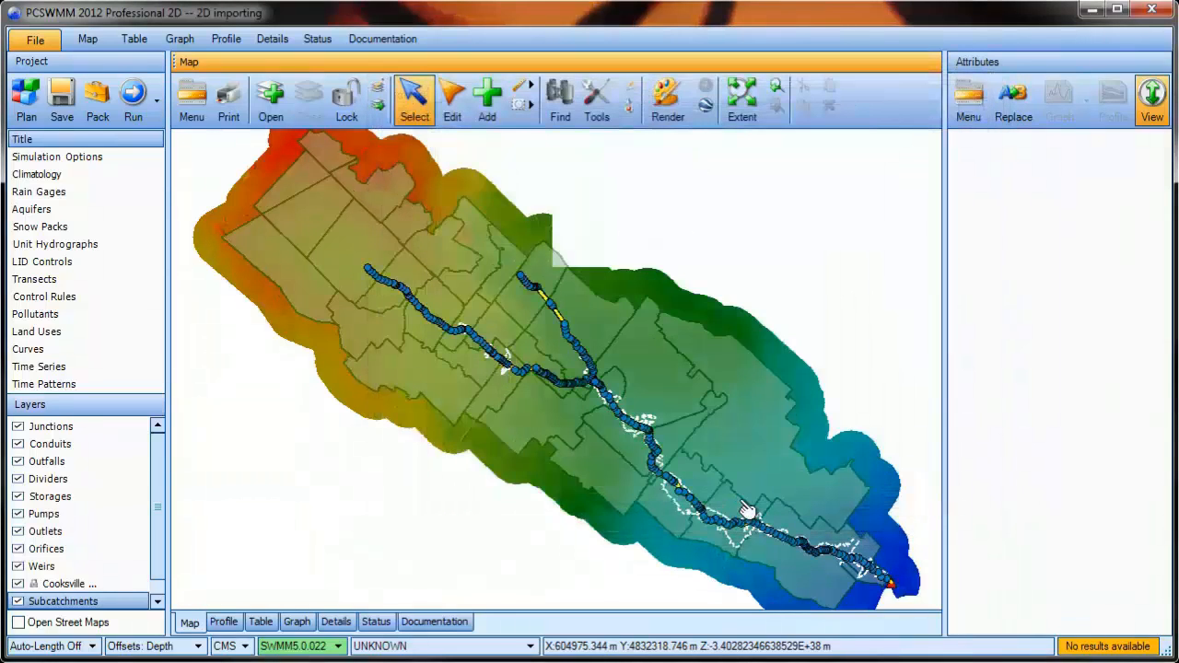
mouse_move(746, 530)
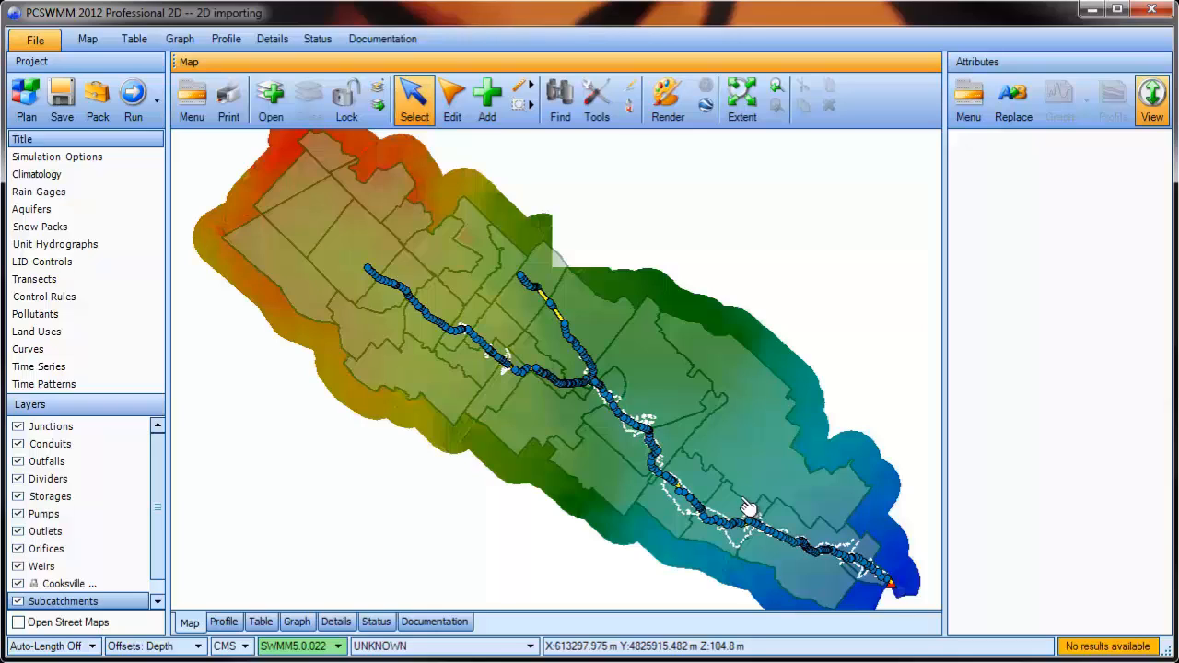
mouse_move(687, 420)
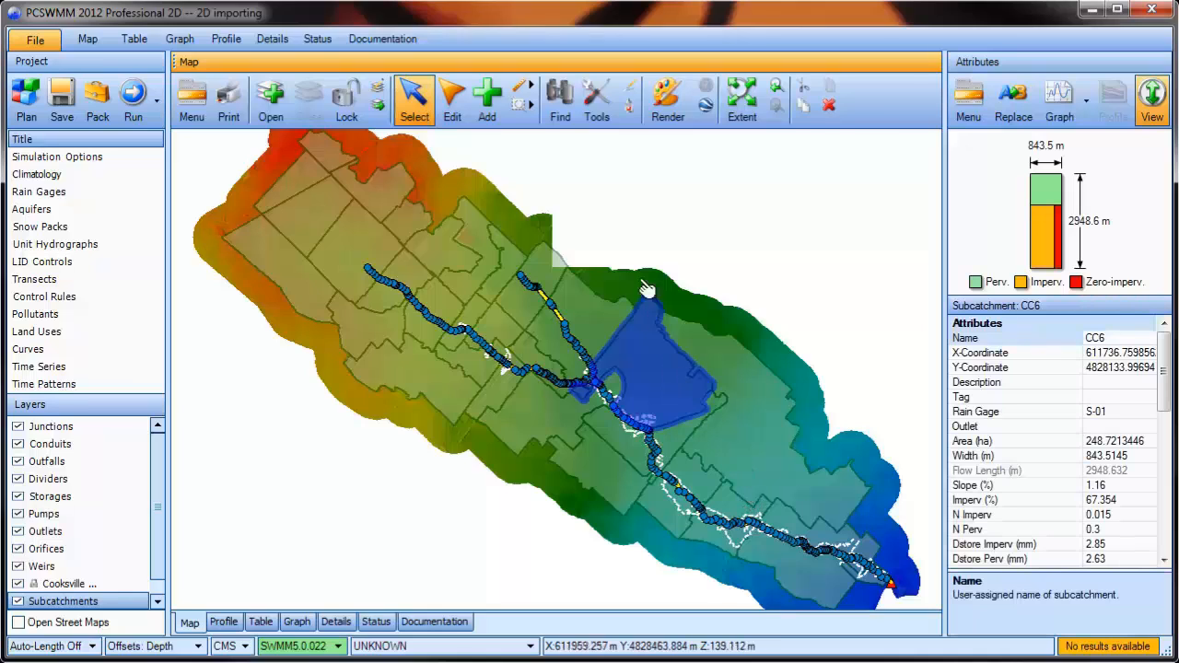
Step: Set outlets for all 30 subcatchments to the node closest to each centroid
click(596, 92)
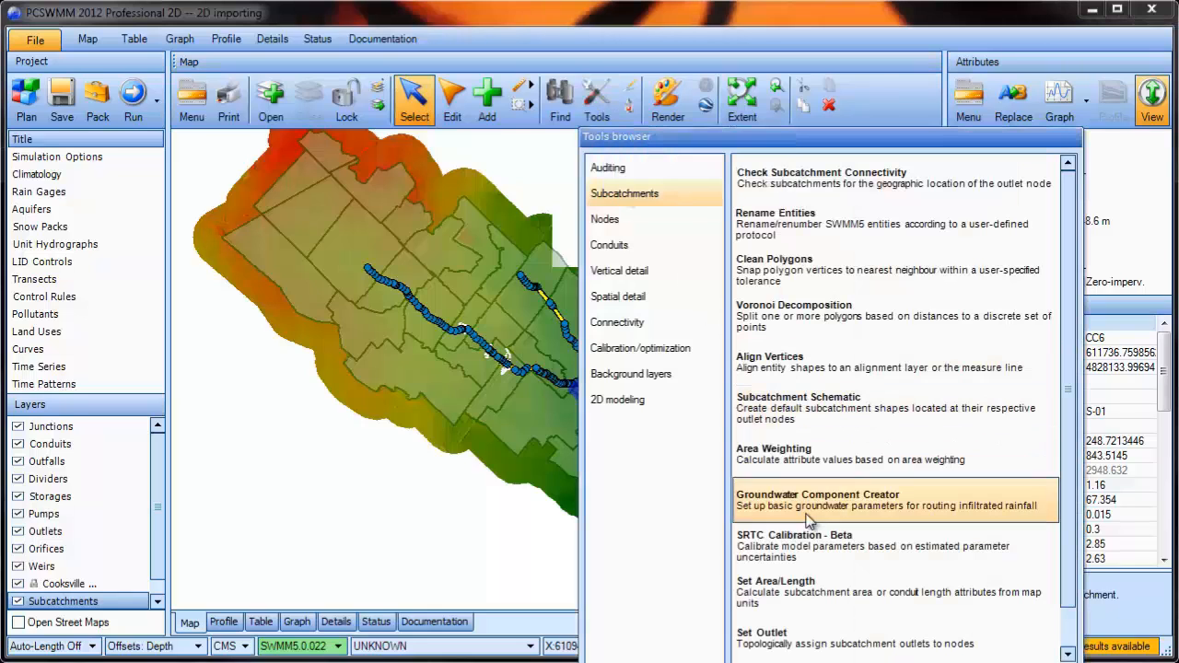
mouse_move(839, 641)
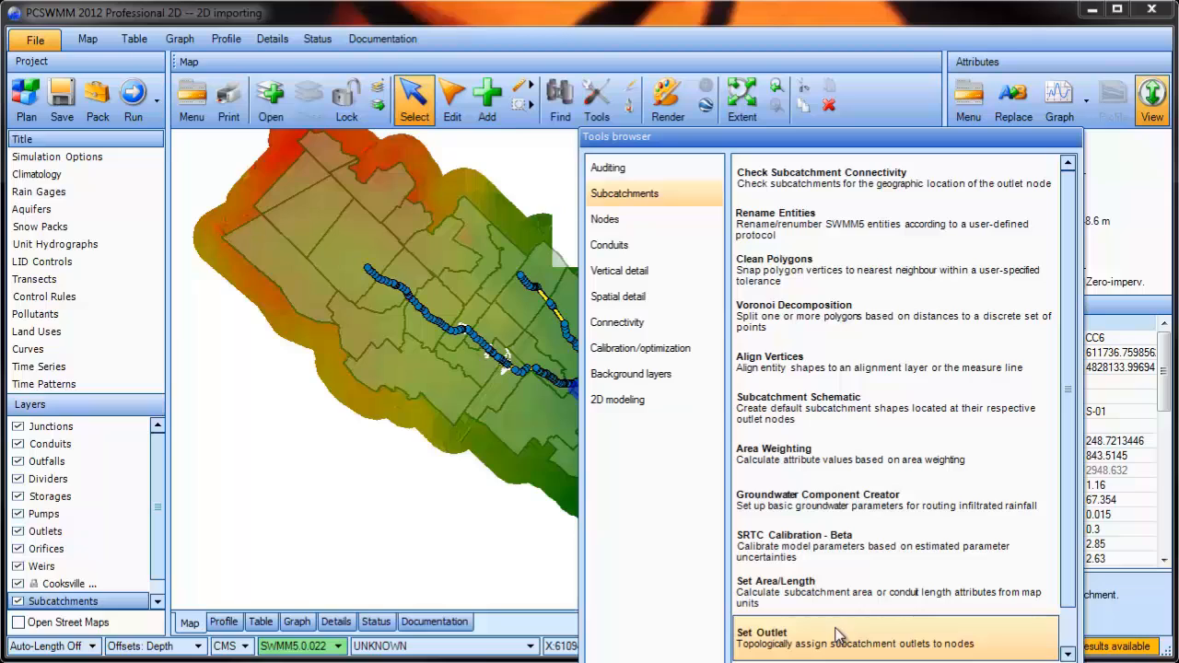
click(762, 637)
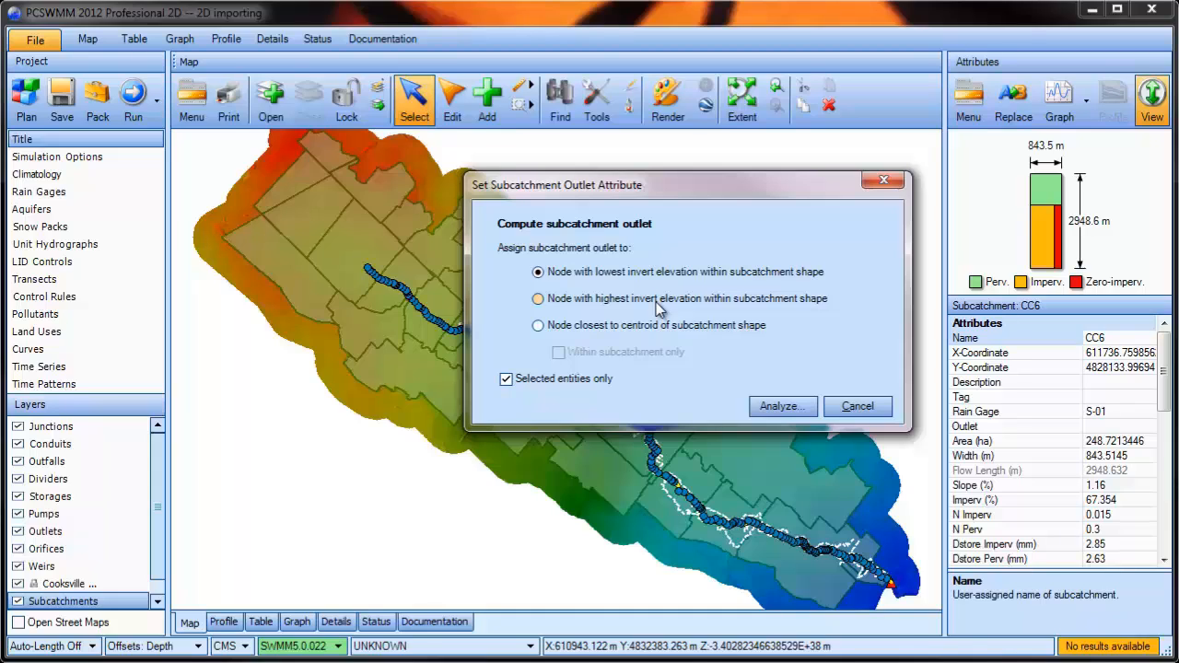
click(538, 325)
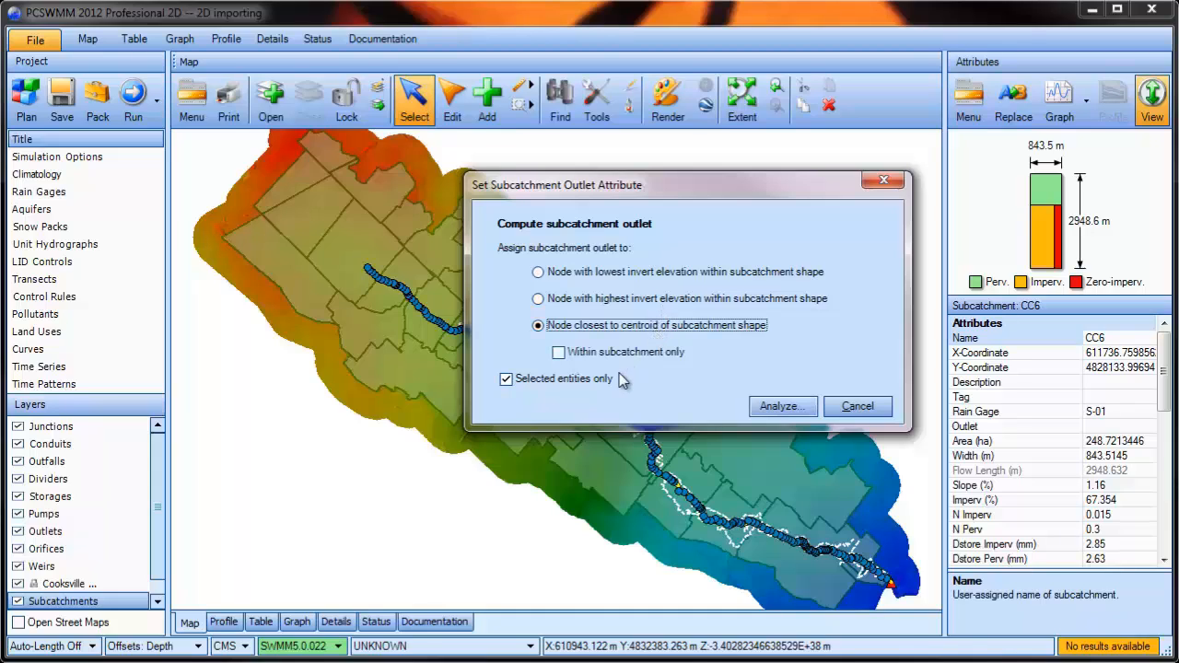
click(505, 379)
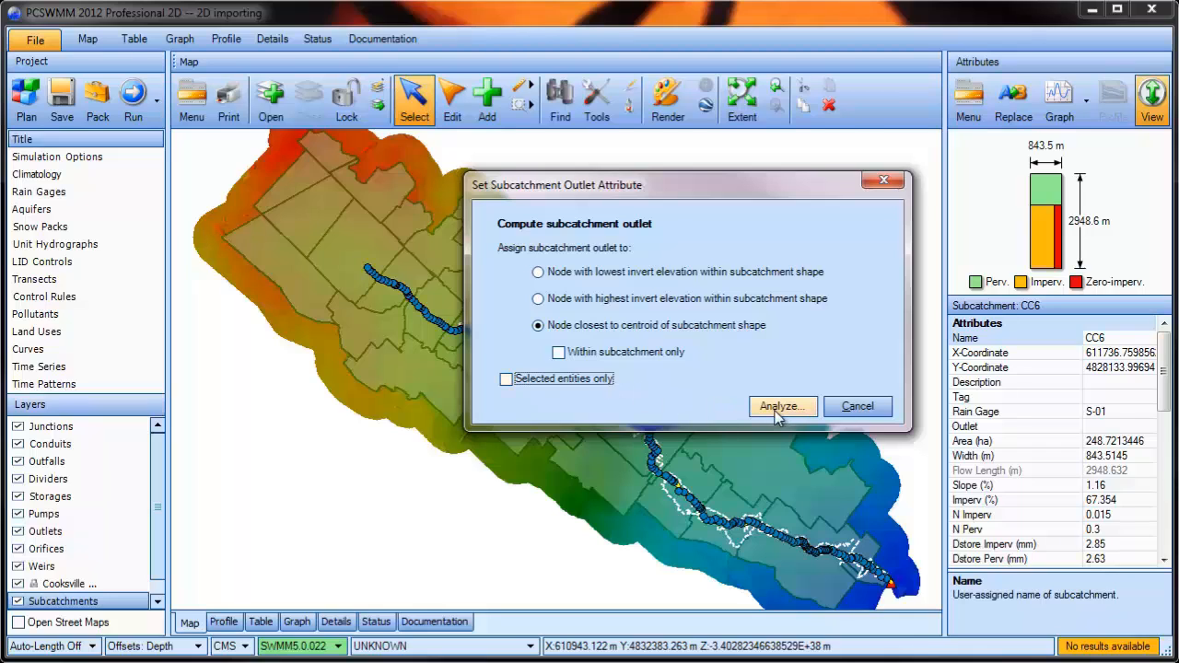
click(782, 406)
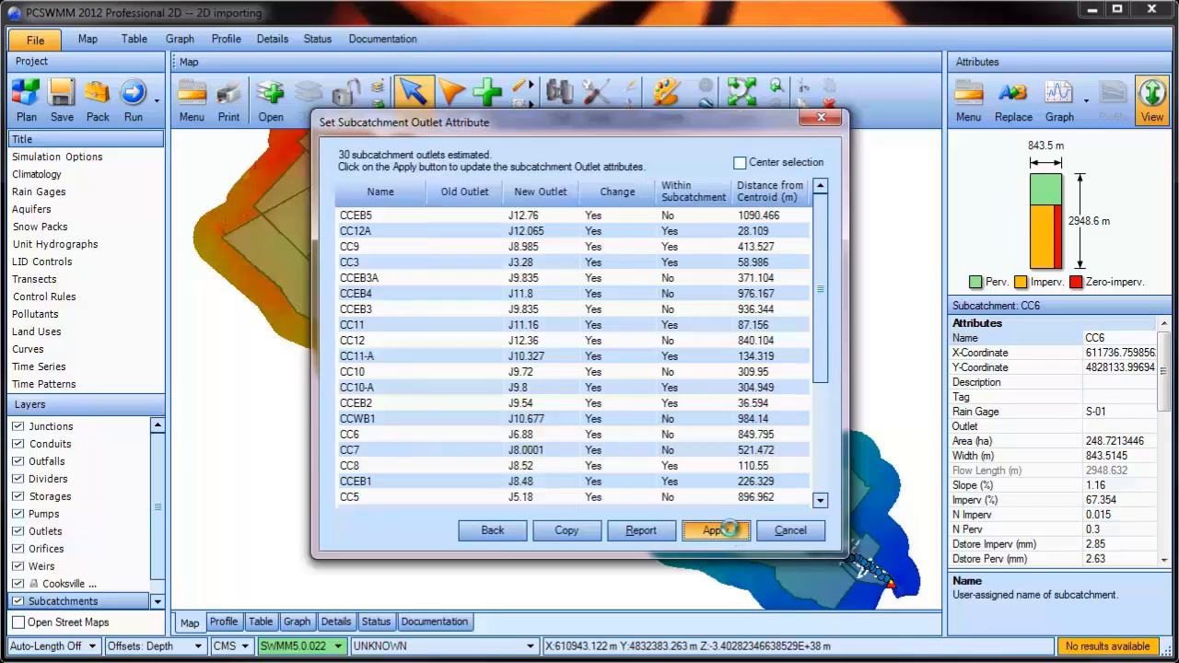
click(716, 531)
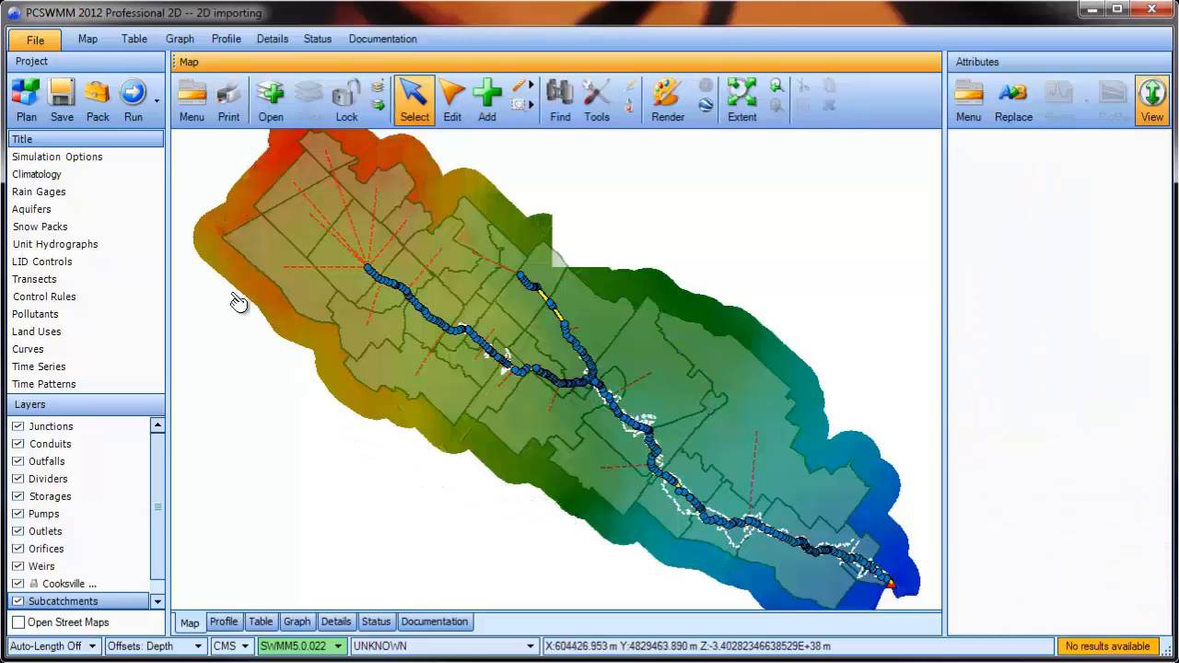
Step: Run the simulation until results are up to date with a 2% routing error
click(133, 98)
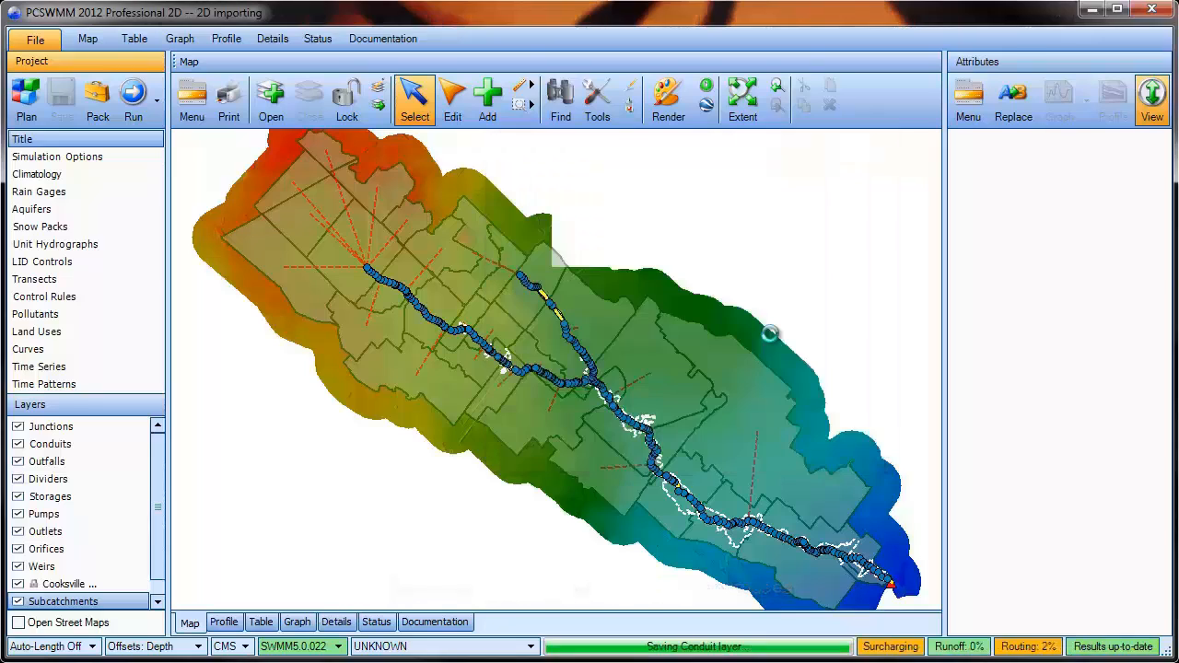
mouse_move(779, 345)
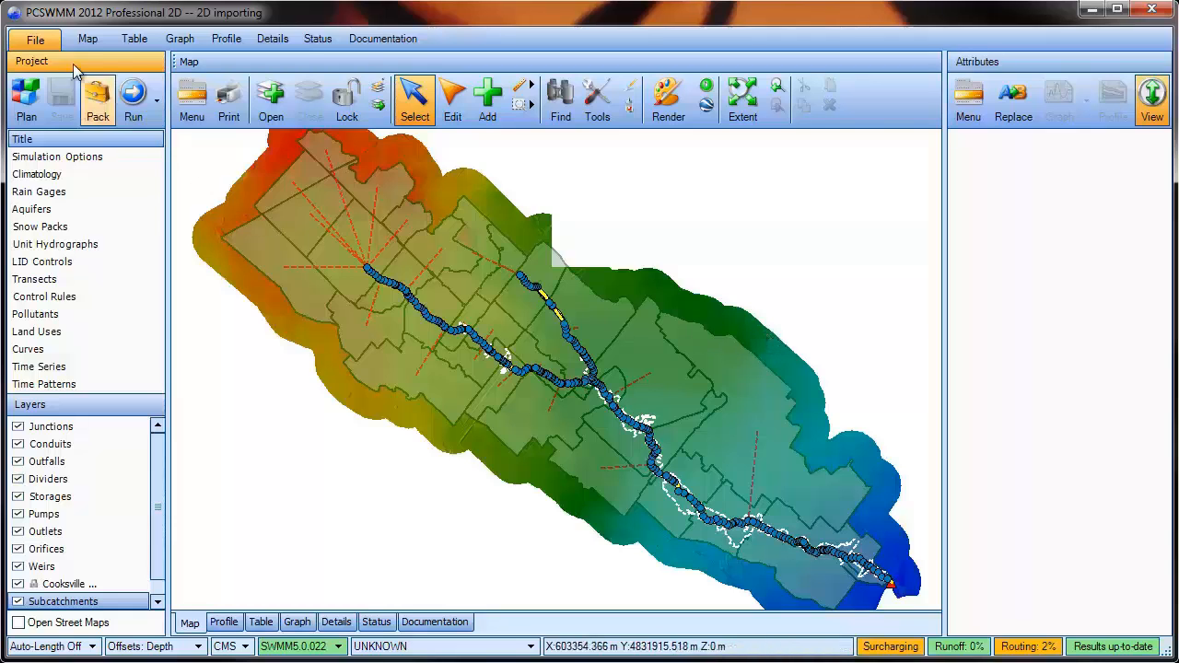
Step: Set Bounding.SHP, 2D Nodes.SHP and Building Footprint.SHP as the 2D bounding, nodes and obstruction layers
click(37, 42)
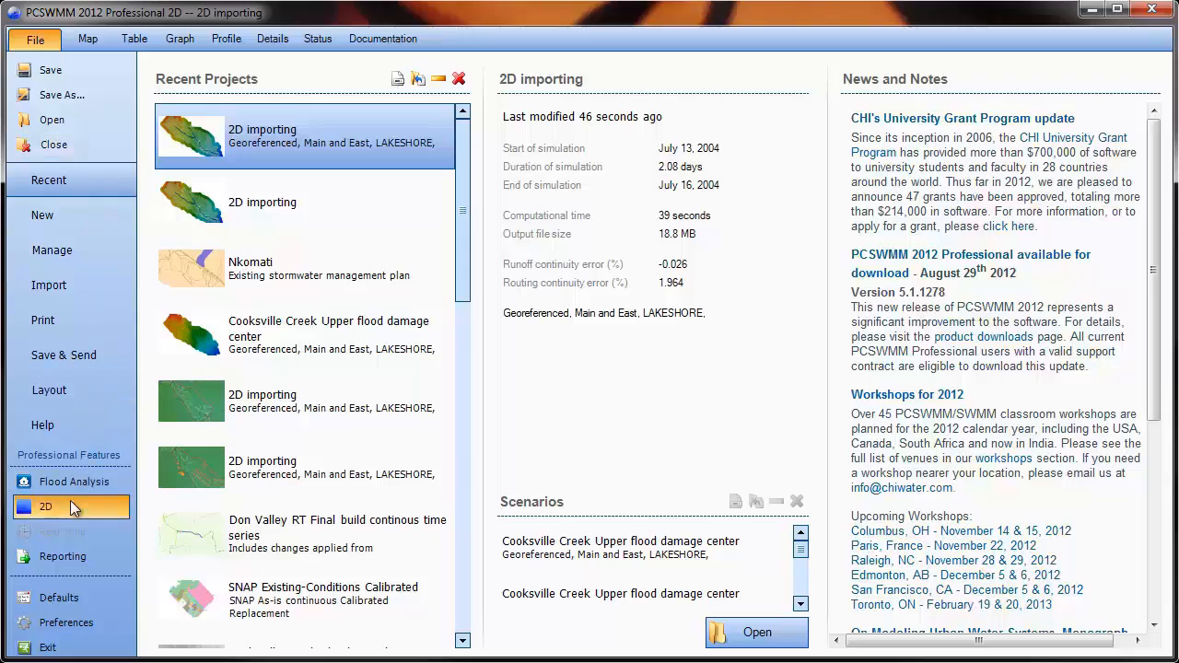
click(45, 508)
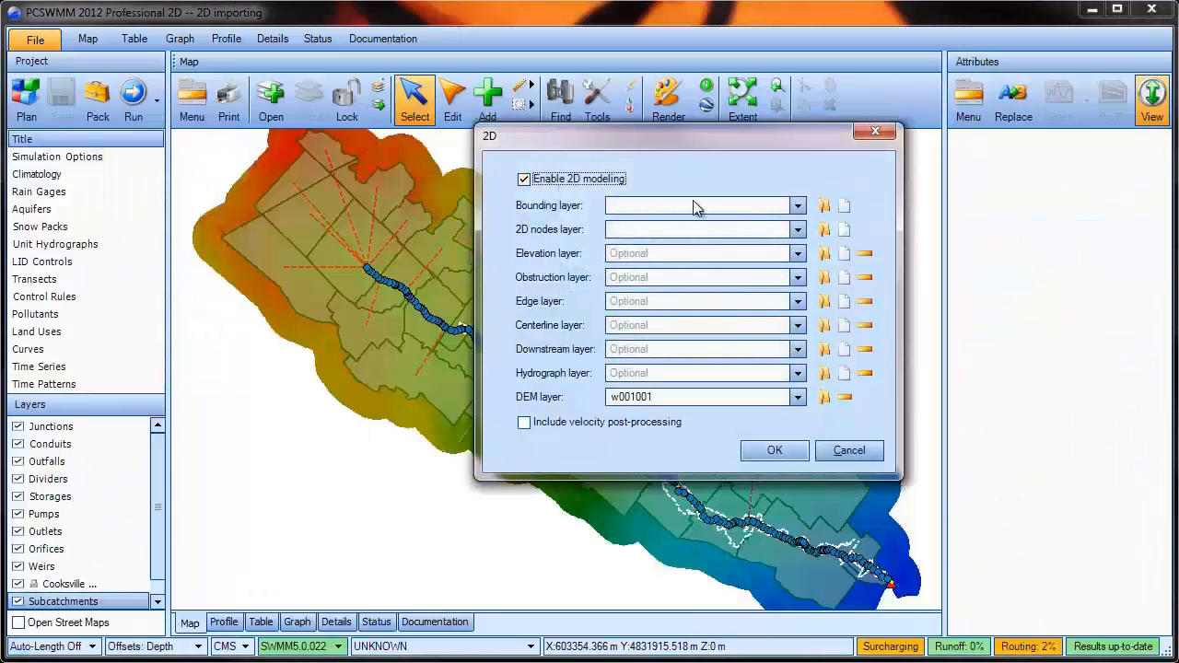
click(823, 205)
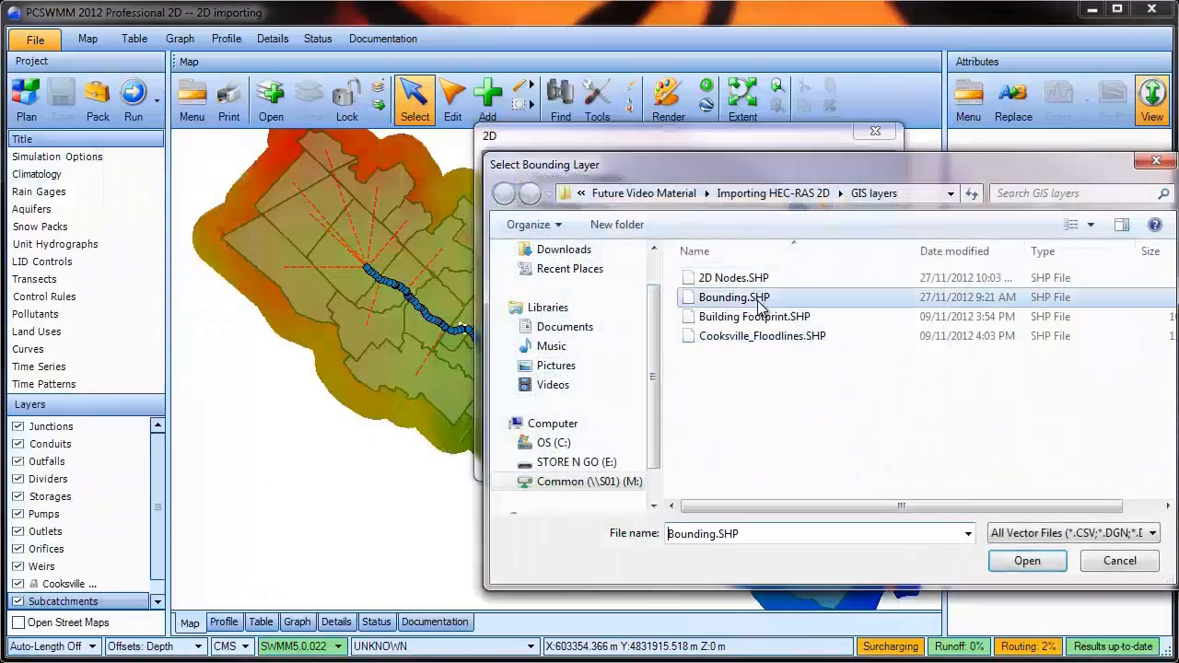
click(1027, 561)
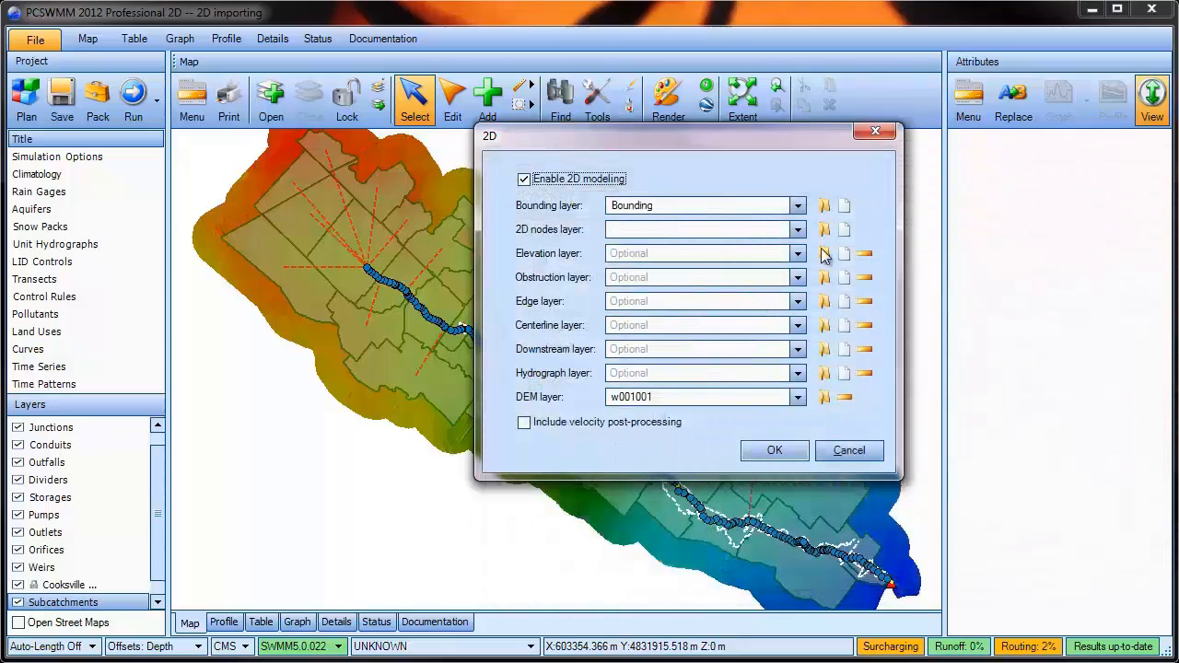
click(824, 230)
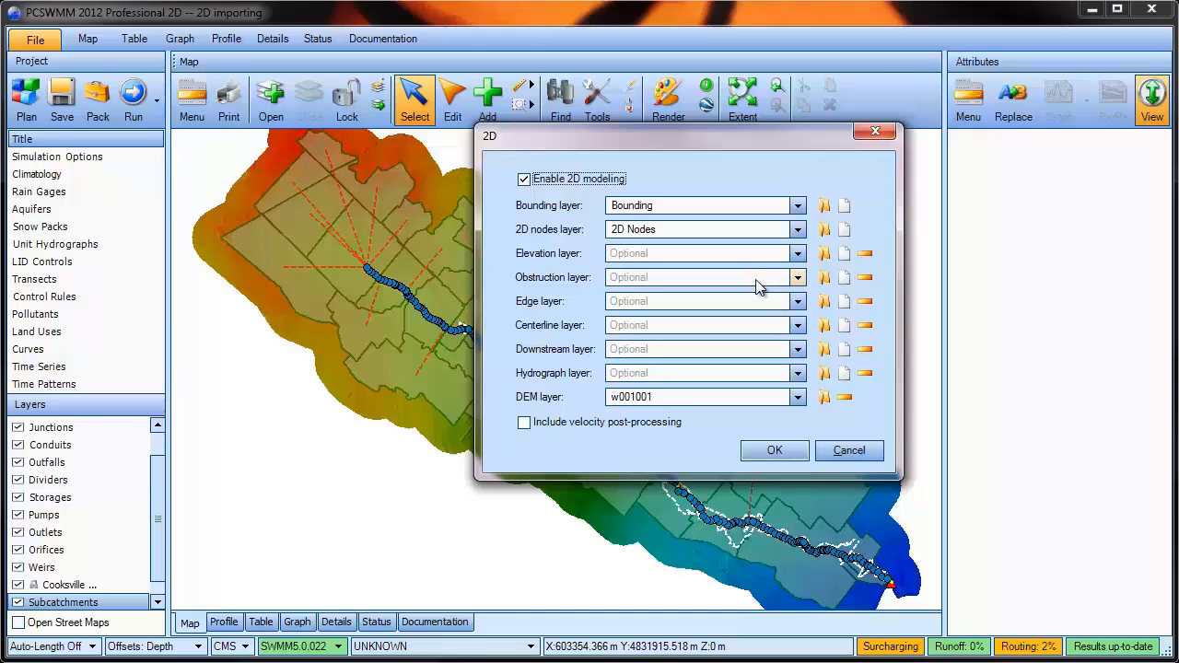
mouse_move(795, 278)
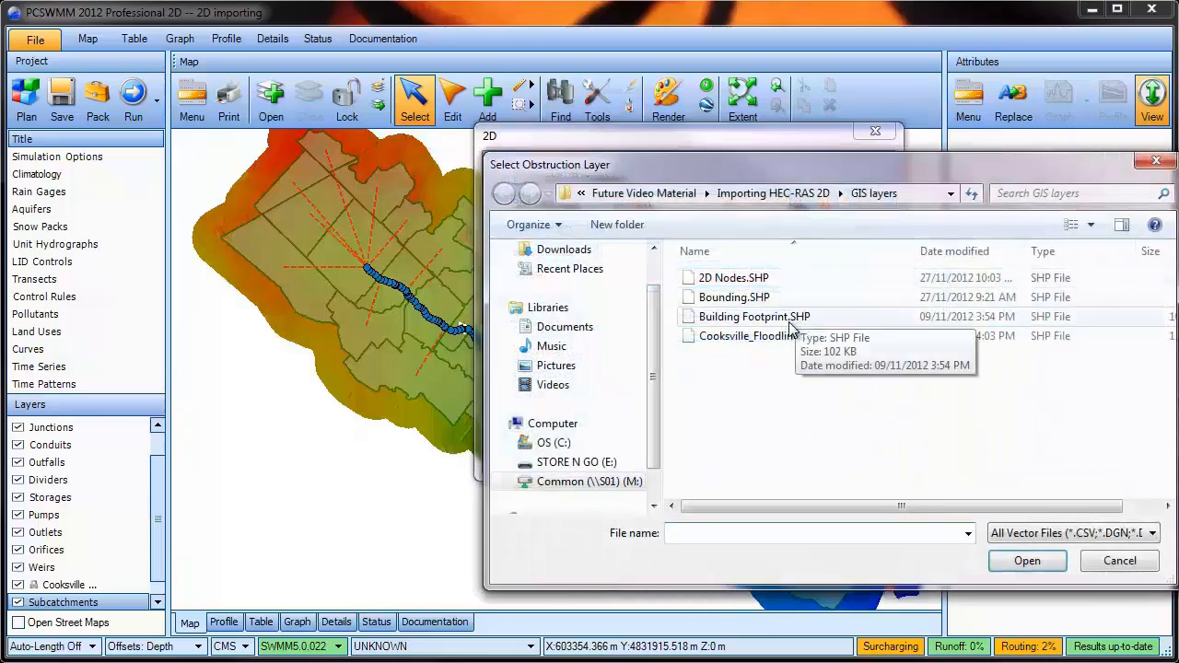
click(1027, 561)
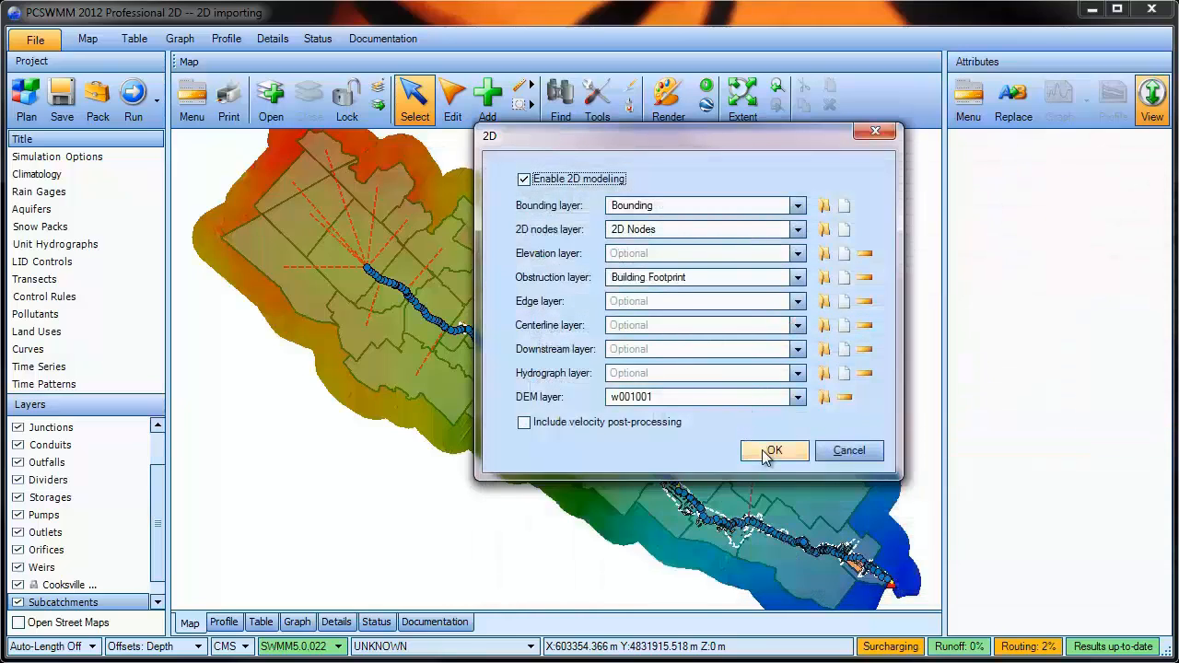
Step: Apply the 2D layers, unlock Bounding and give its polygon 5 m resolution, 0.14 roughness, edge YES
click(742, 95)
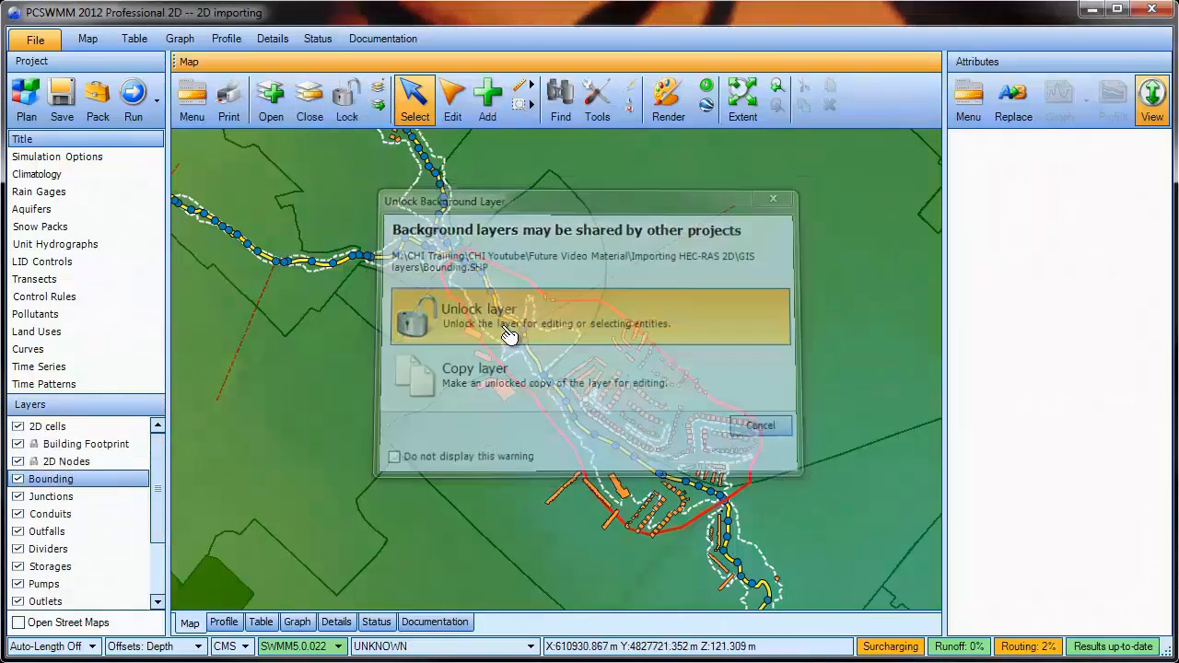
click(479, 316)
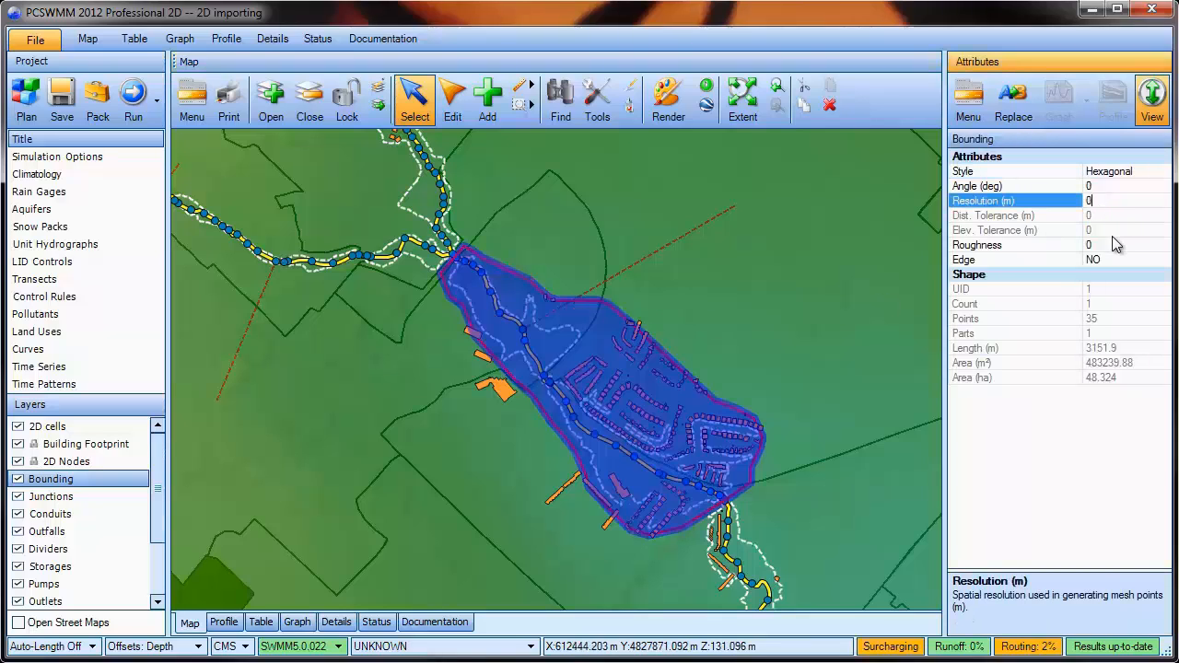
text(5)
click(1128, 245)
text(.14)
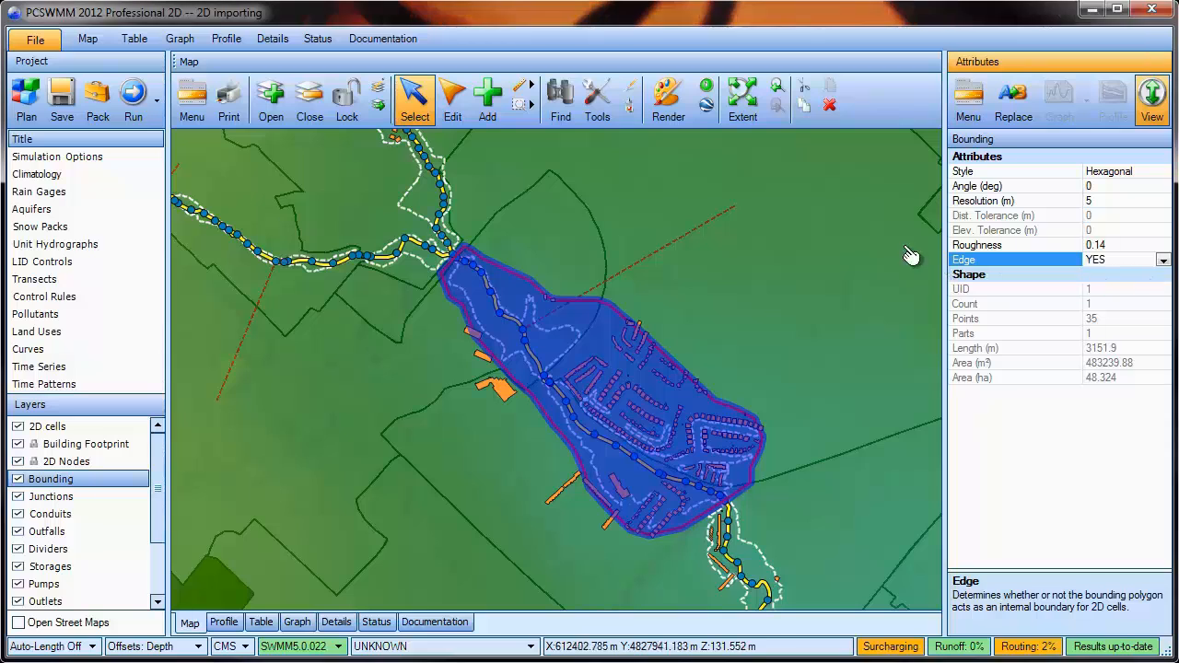
Step: Generate about 22,320 2D node points over the bounding polygon, sampling elevations from DEM w001001
click(595, 97)
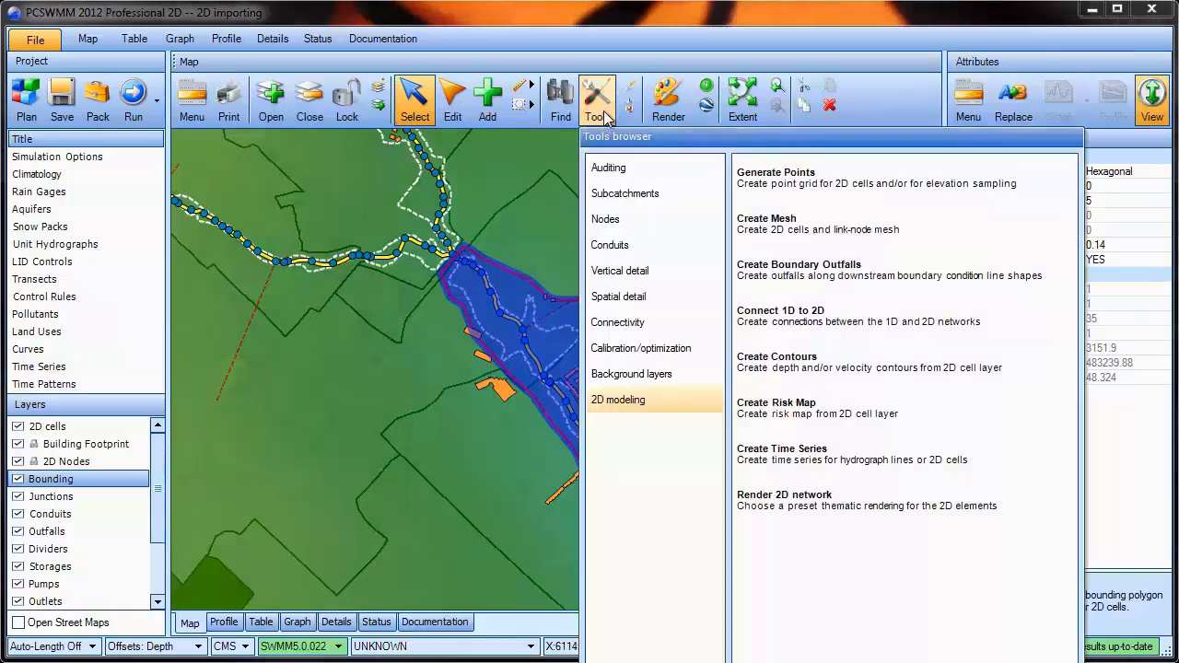
mouse_move(829, 182)
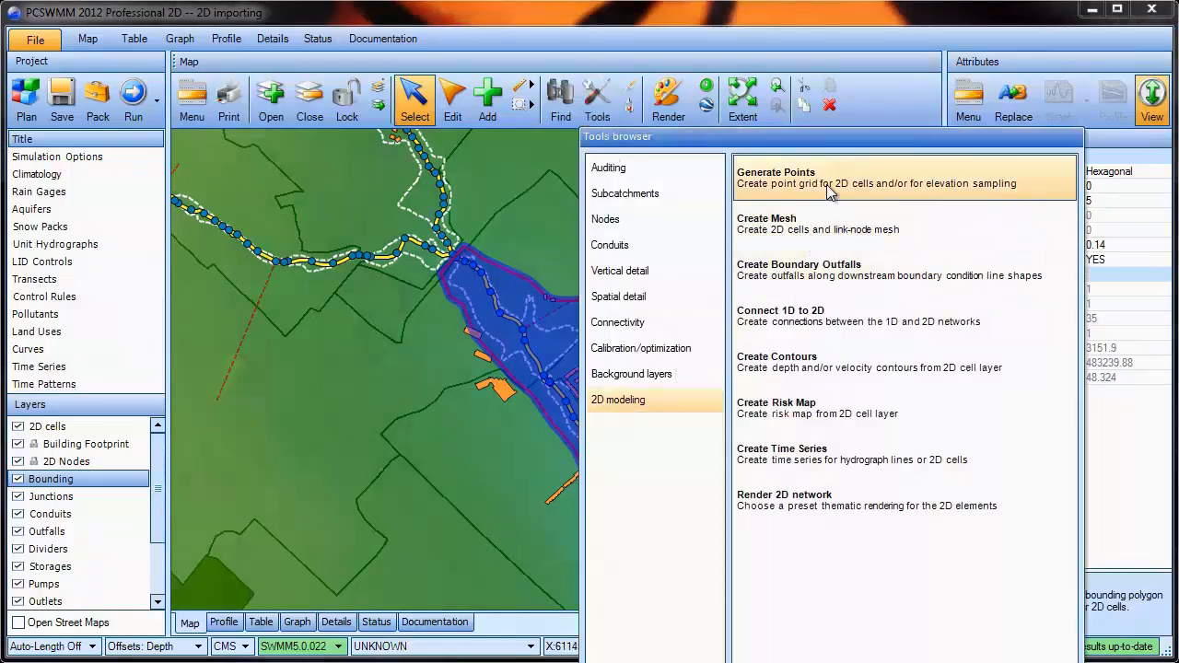
click(777, 172)
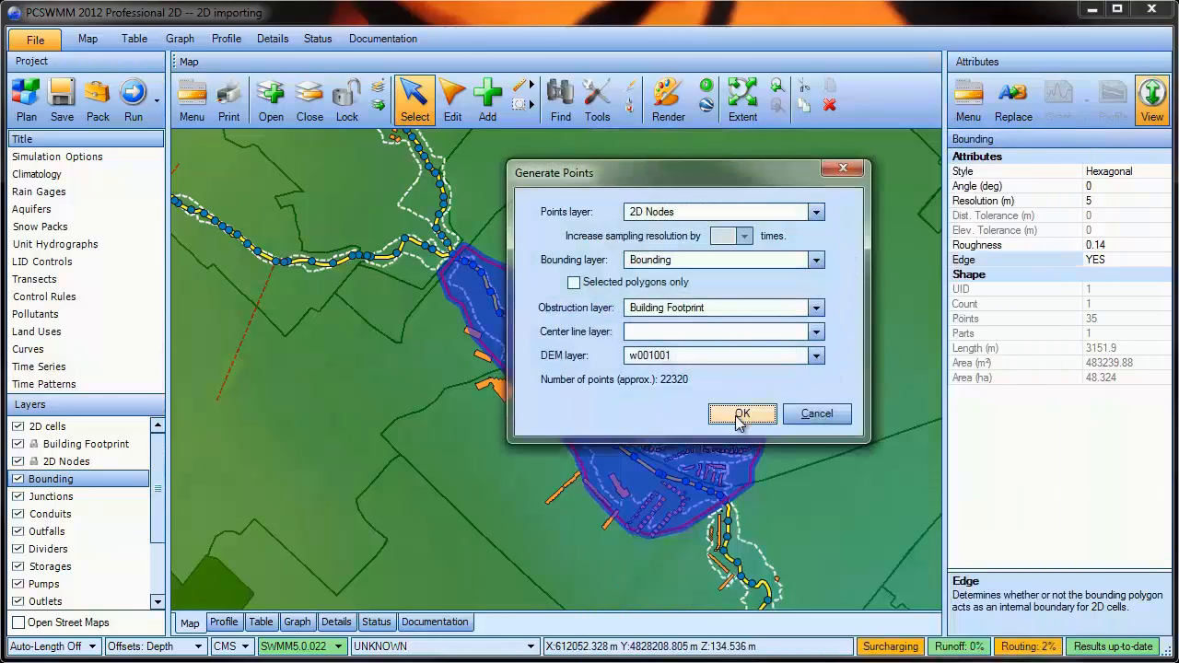
click(742, 414)
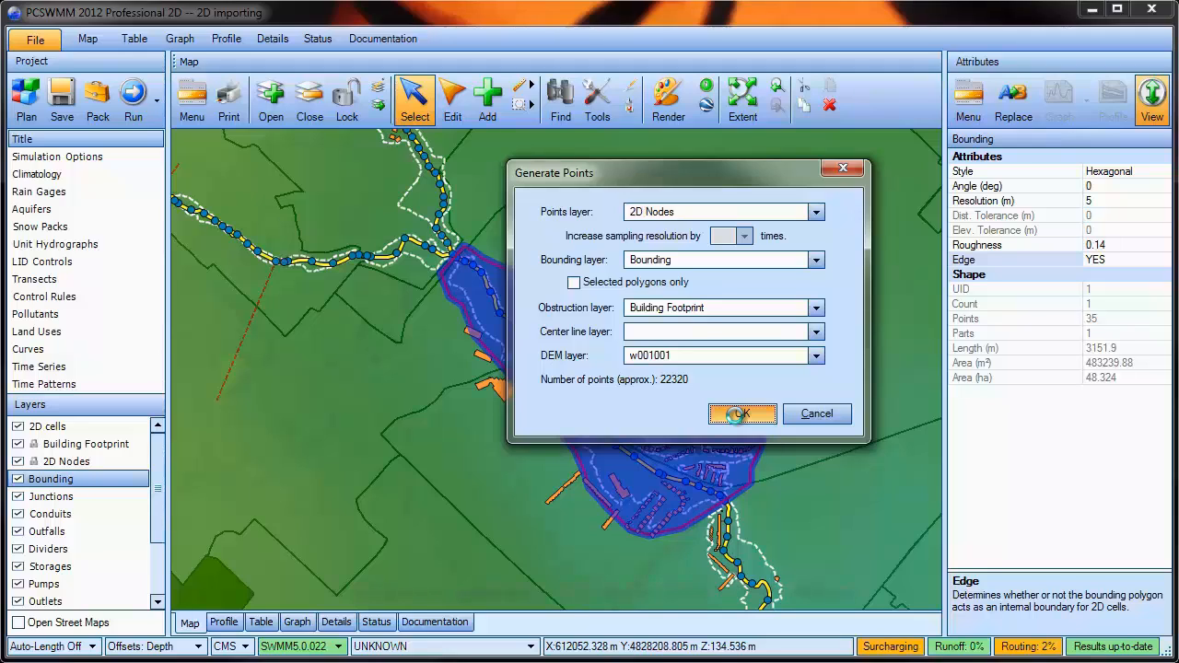
click(742, 414)
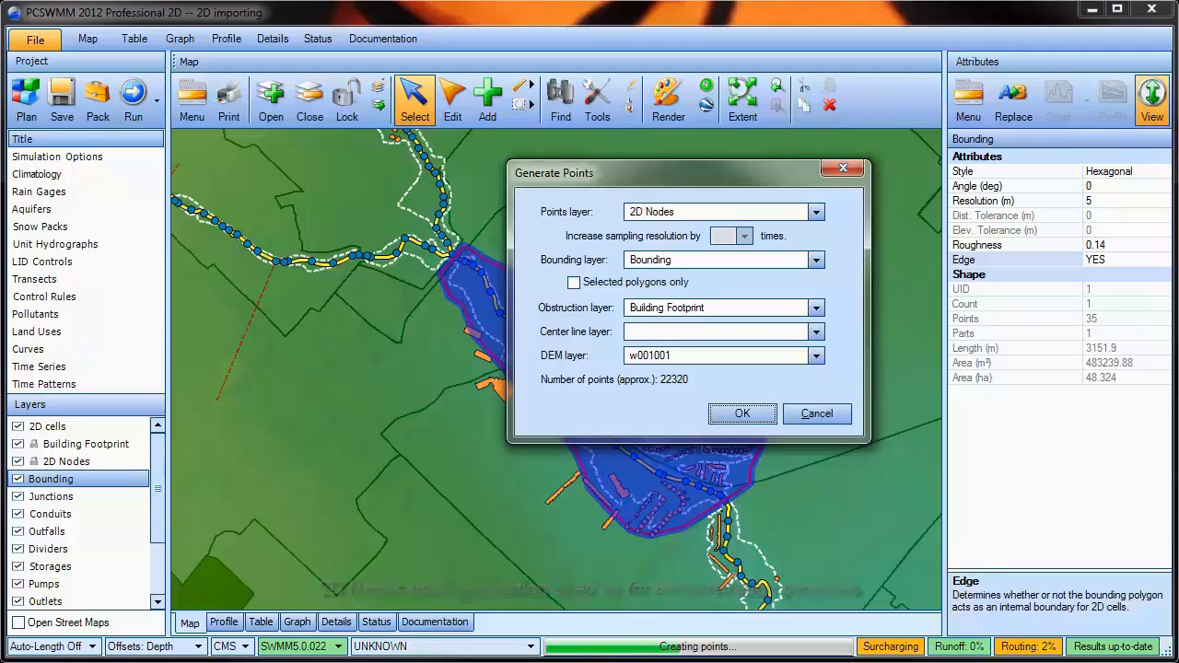
click(742, 413)
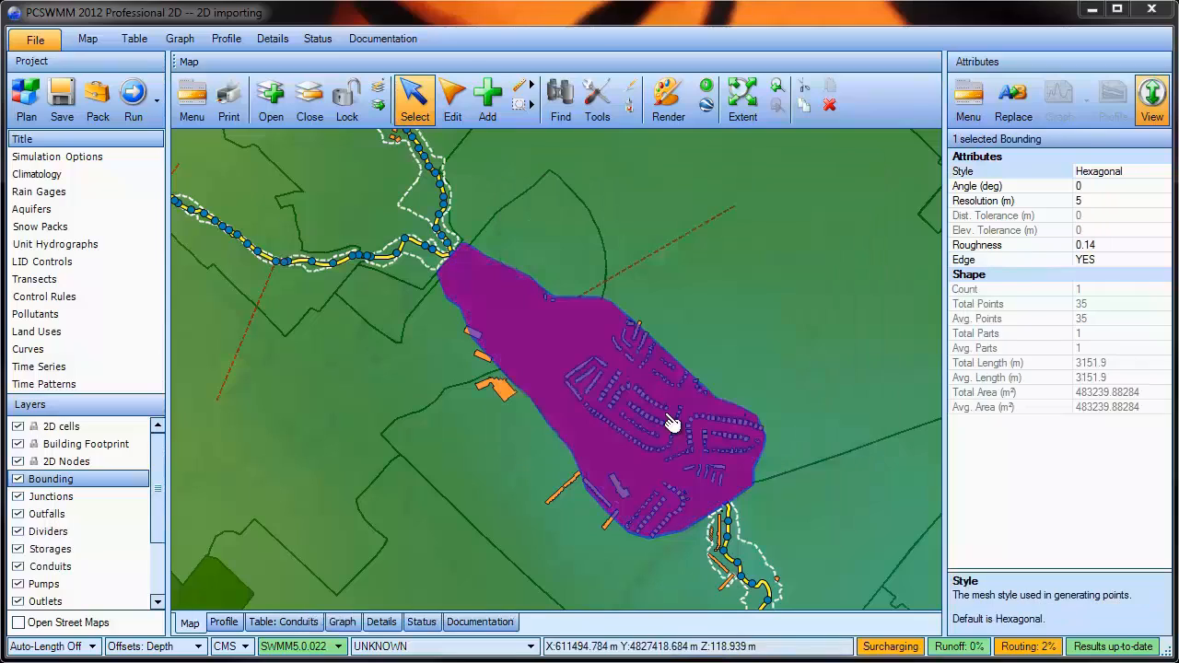
mouse_move(678, 416)
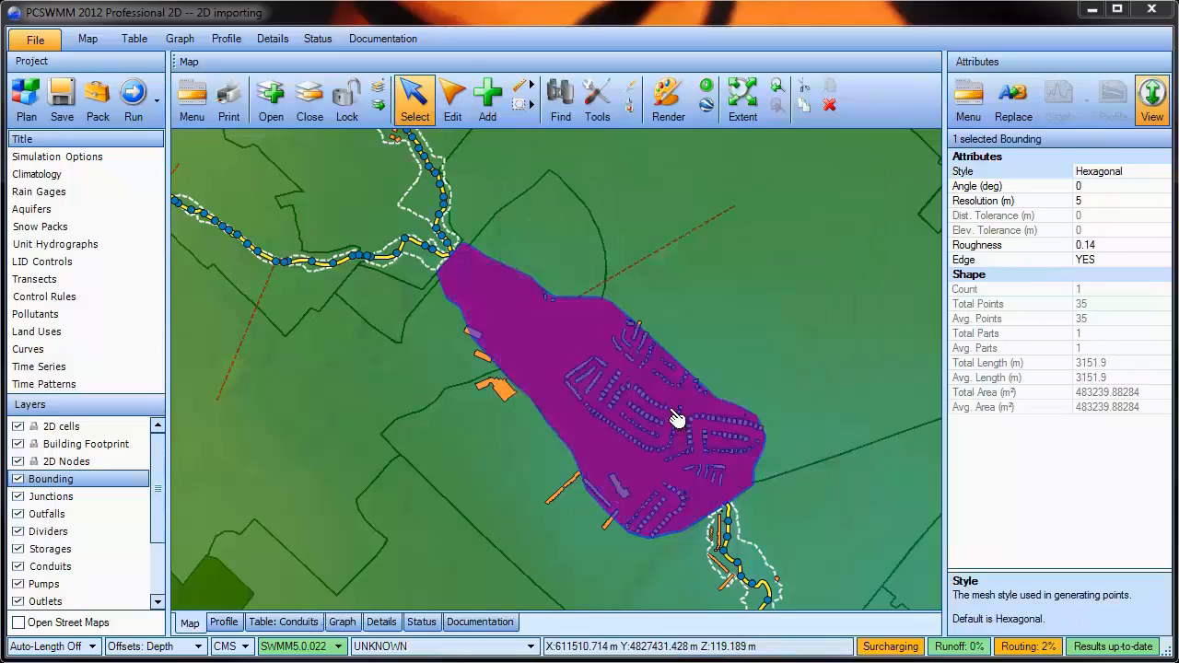
mouse_move(304, 492)
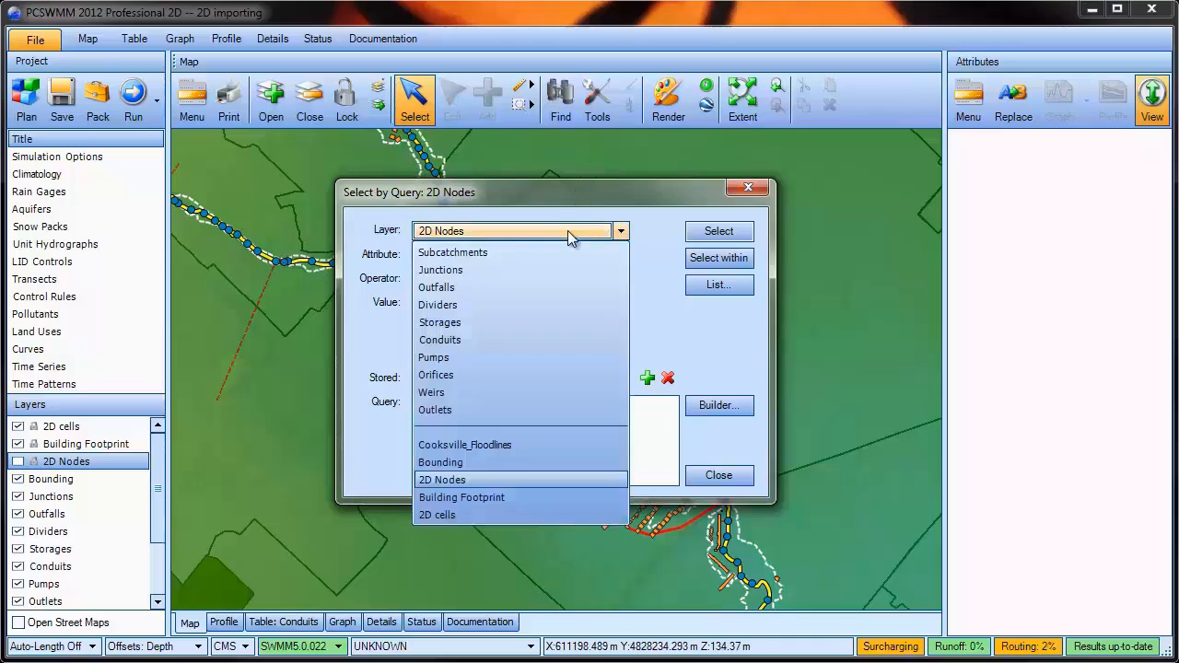
Step: Select the 24 junctions tagged Connect with a Select by Query on Junctions
click(440, 270)
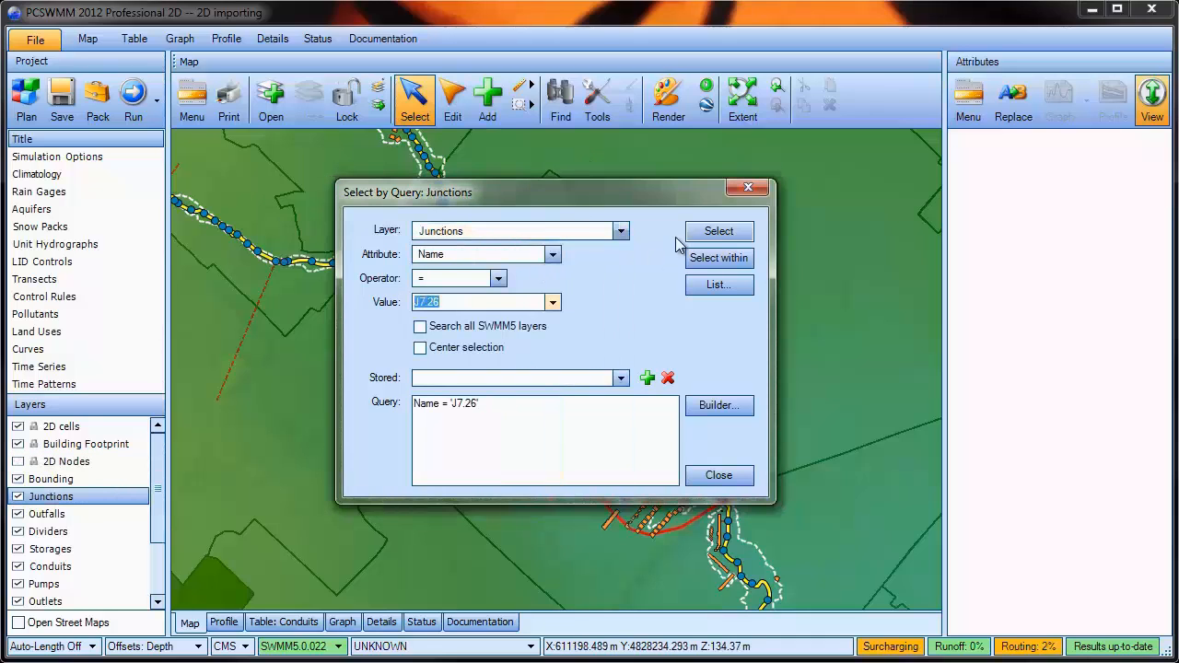
click(718, 232)
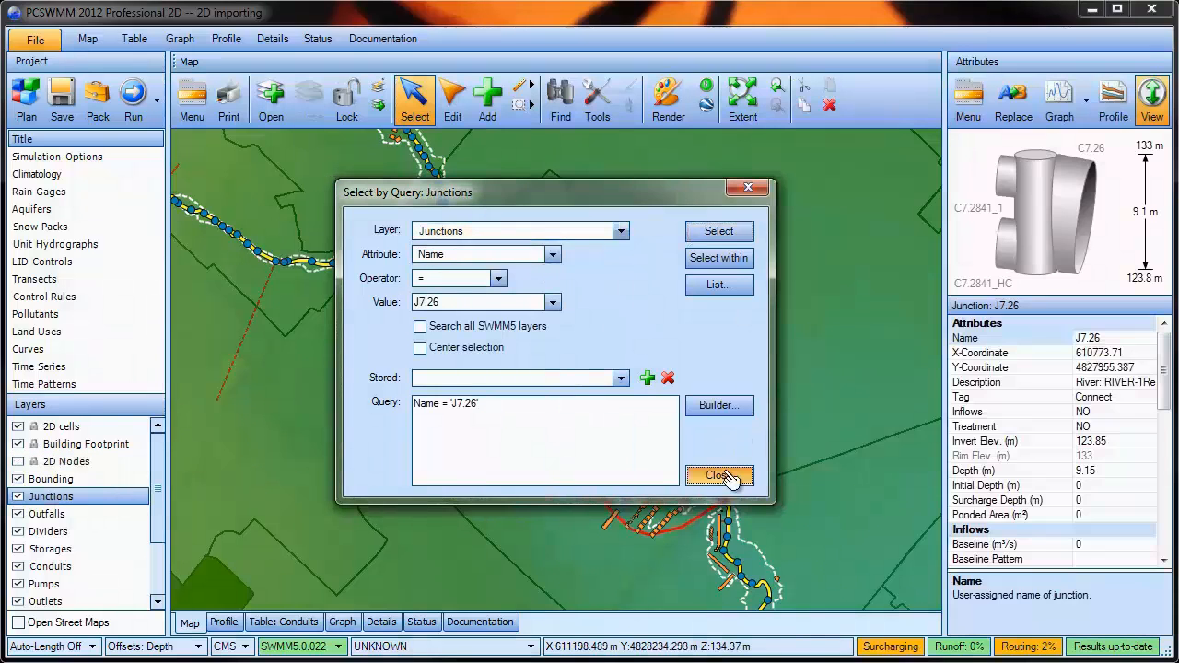
click(719, 475)
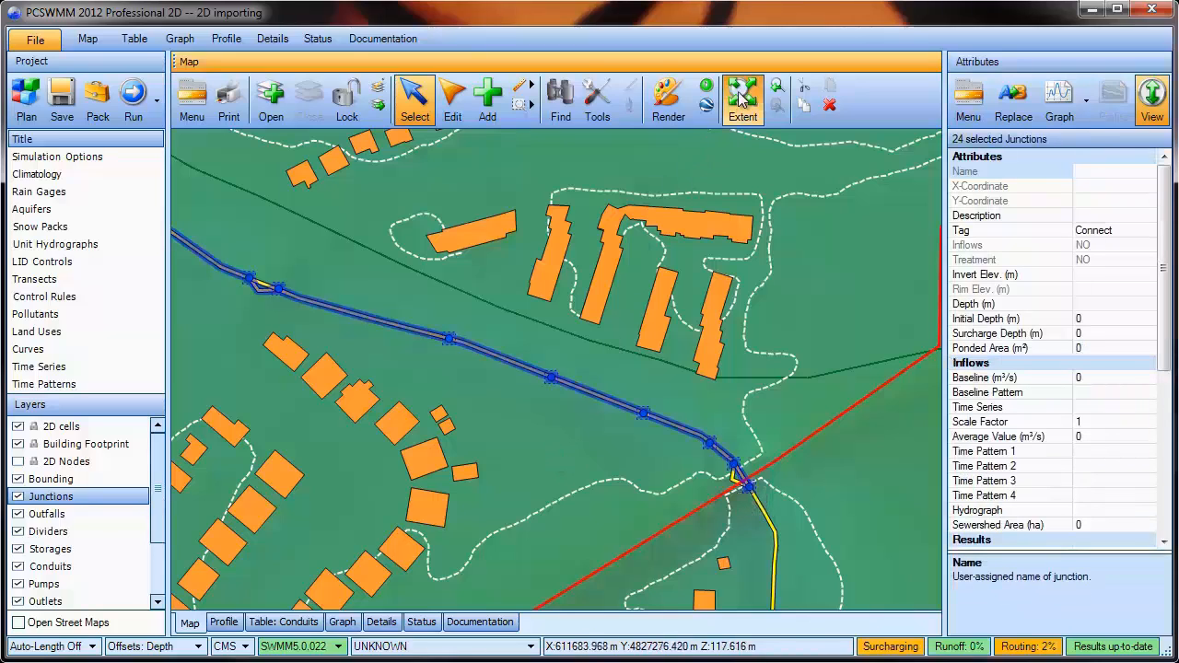
Step: Restore the 'Zoomed in FDC2' saved extent and bring up the Transect Editor
click(744, 92)
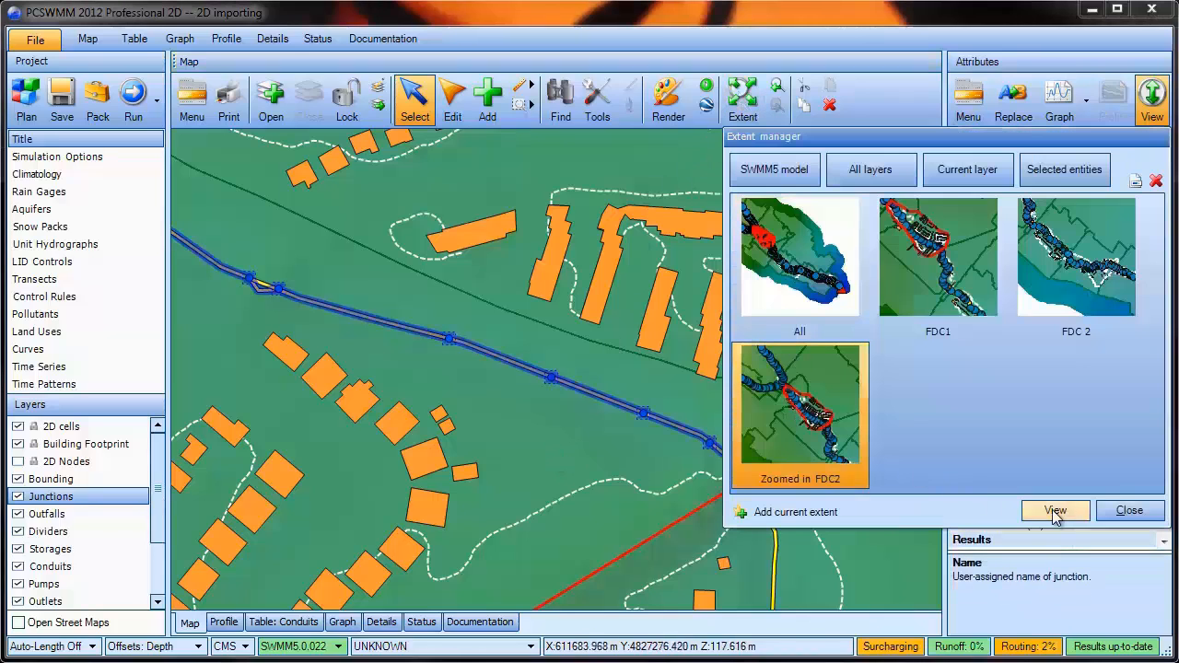
click(1055, 510)
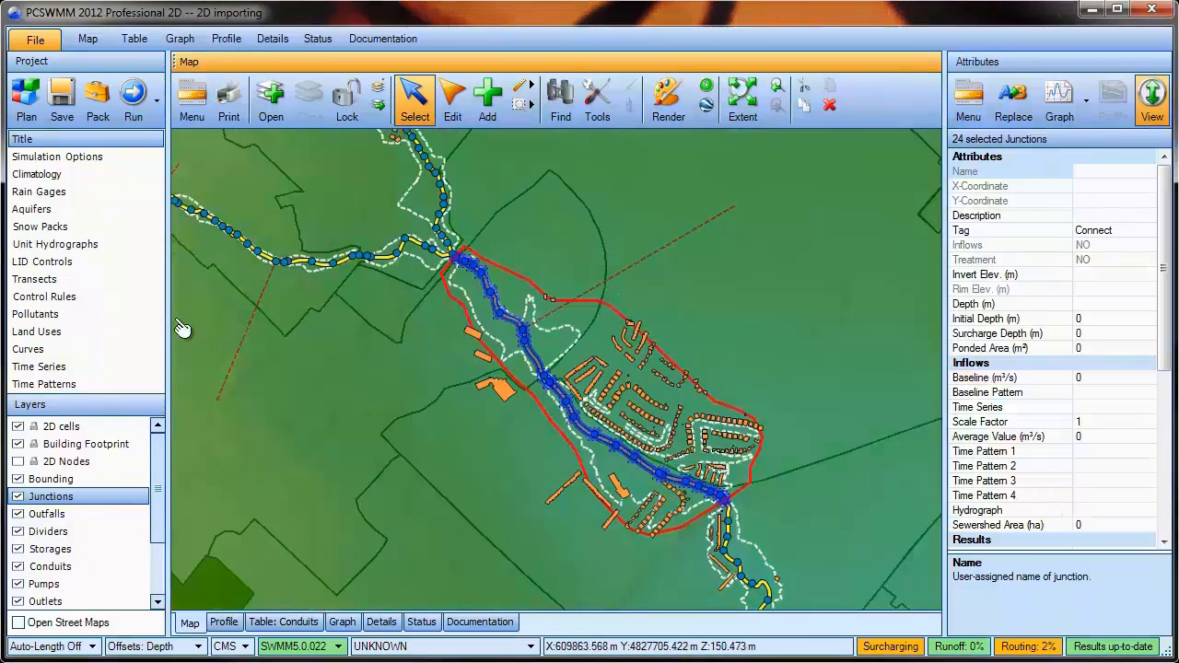
click(35, 279)
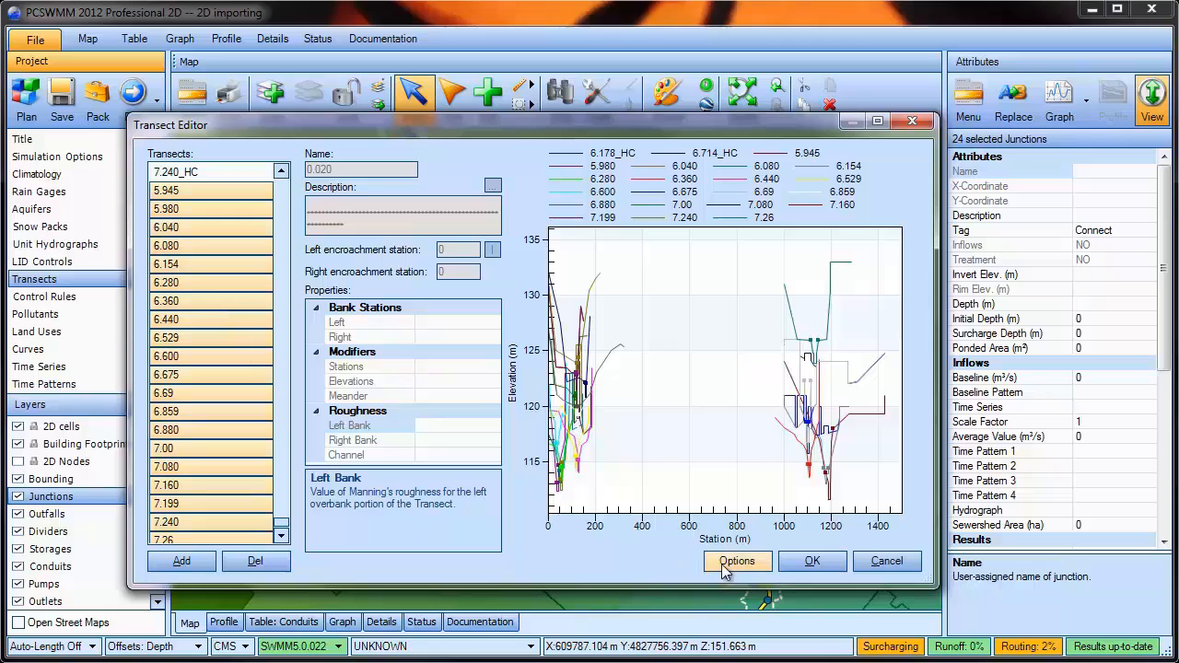
click(737, 561)
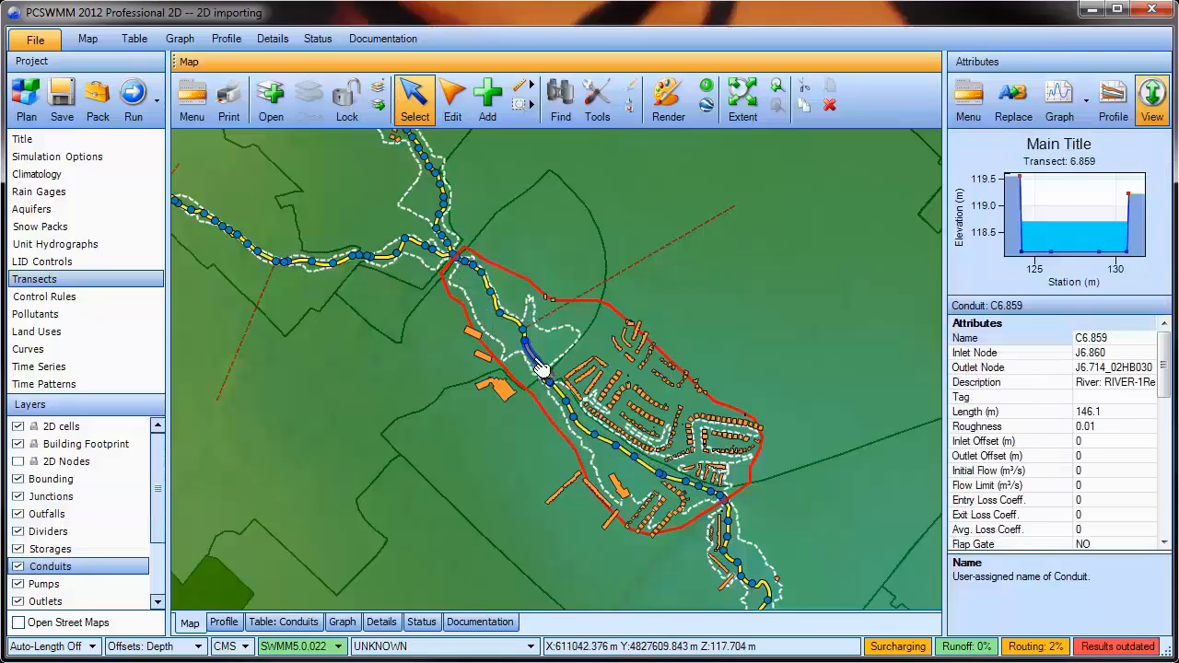
mouse_move(564, 403)
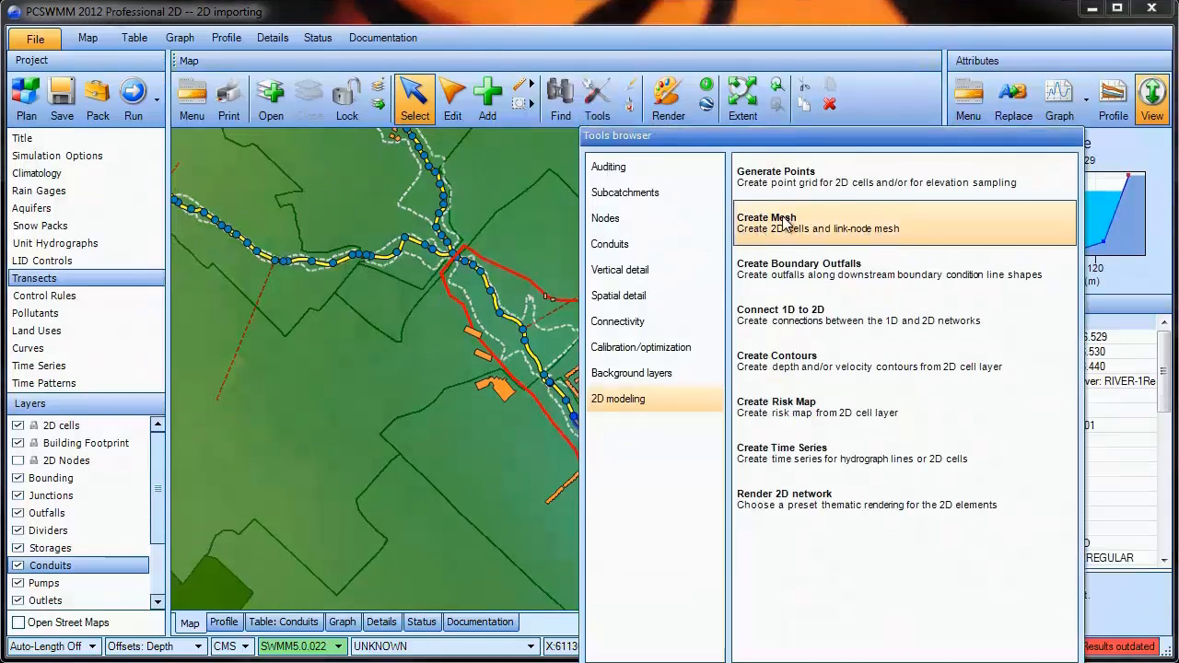
Step: Create the mesh with elevations from 2D Nodes, yielding 20,718 cells and 59,255 conduits
click(766, 217)
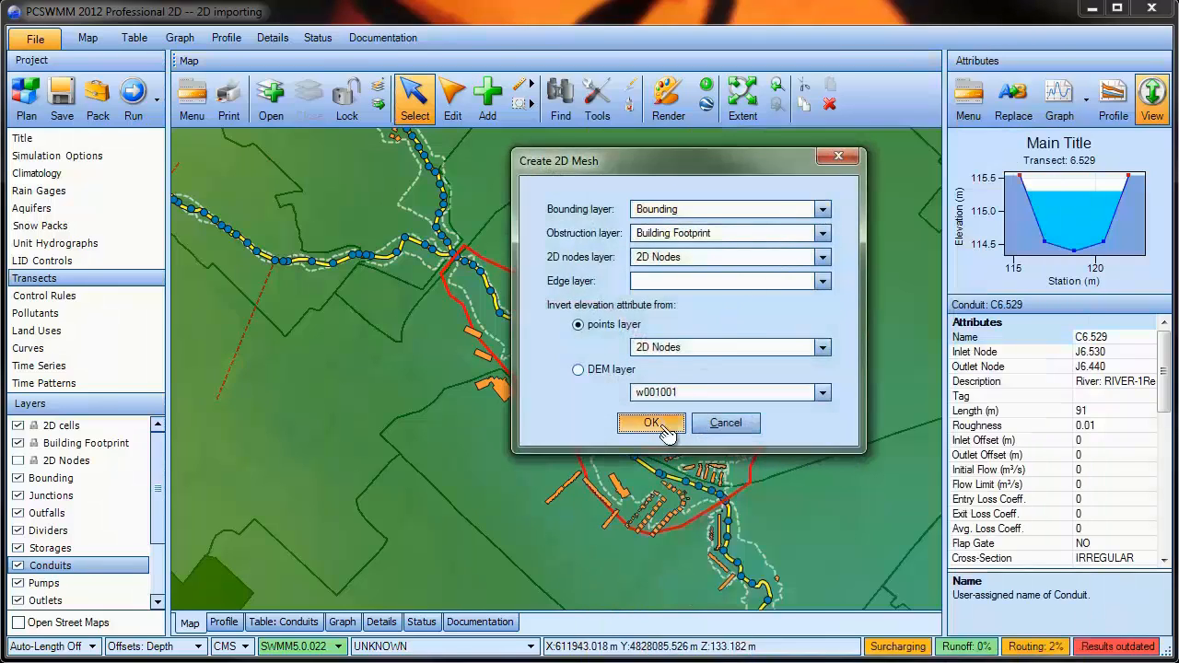
click(650, 423)
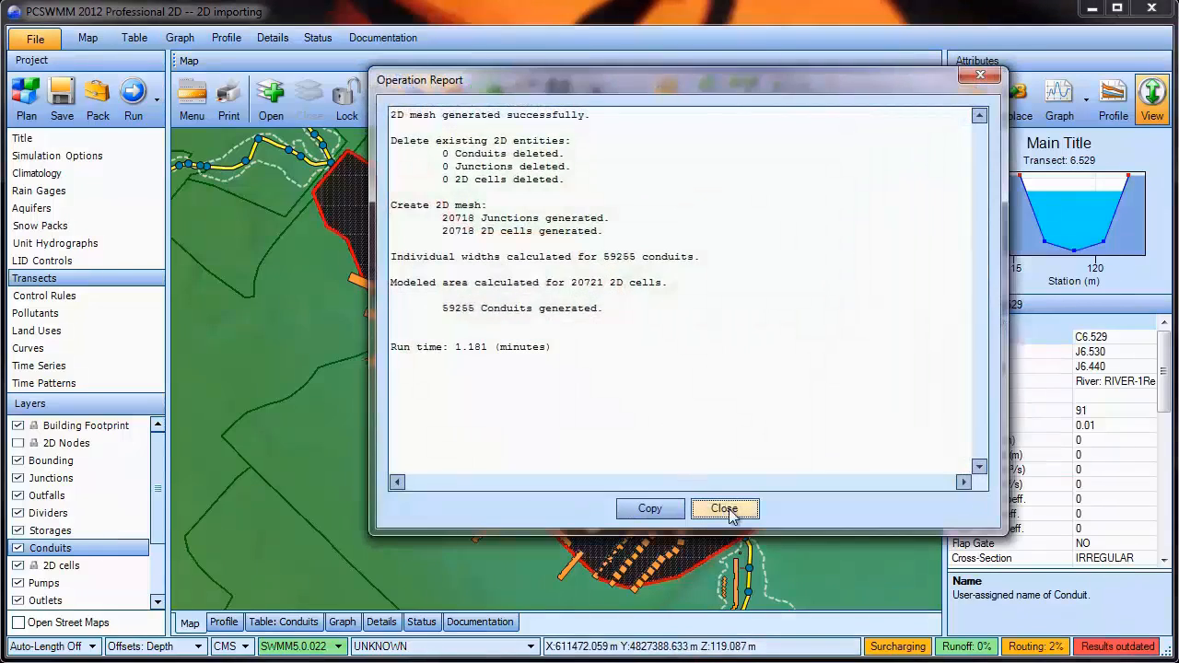
click(724, 509)
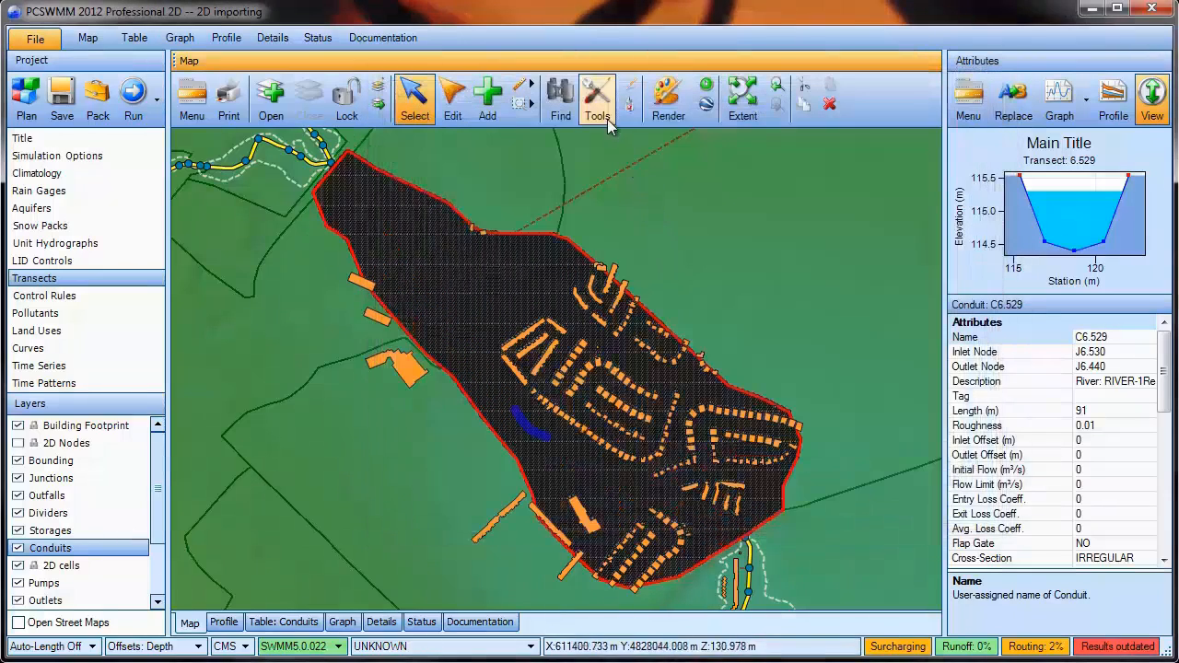
Step: Render the 2D cells by surface elevation with the Show Cell Elevations preset
click(667, 92)
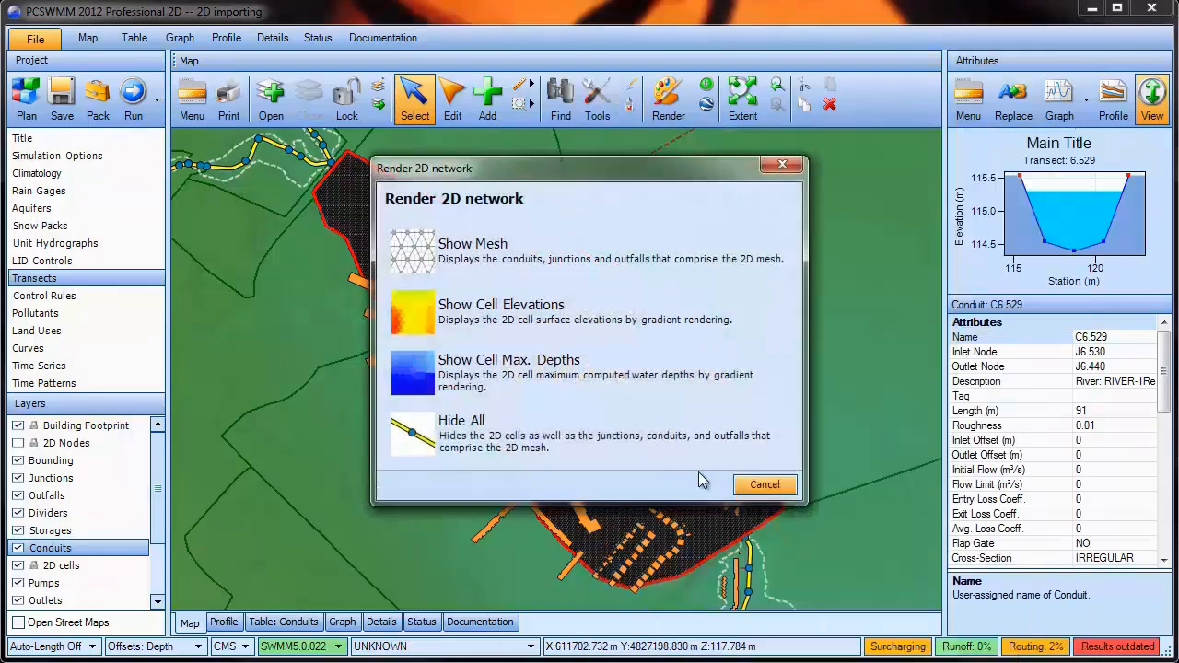
click(473, 243)
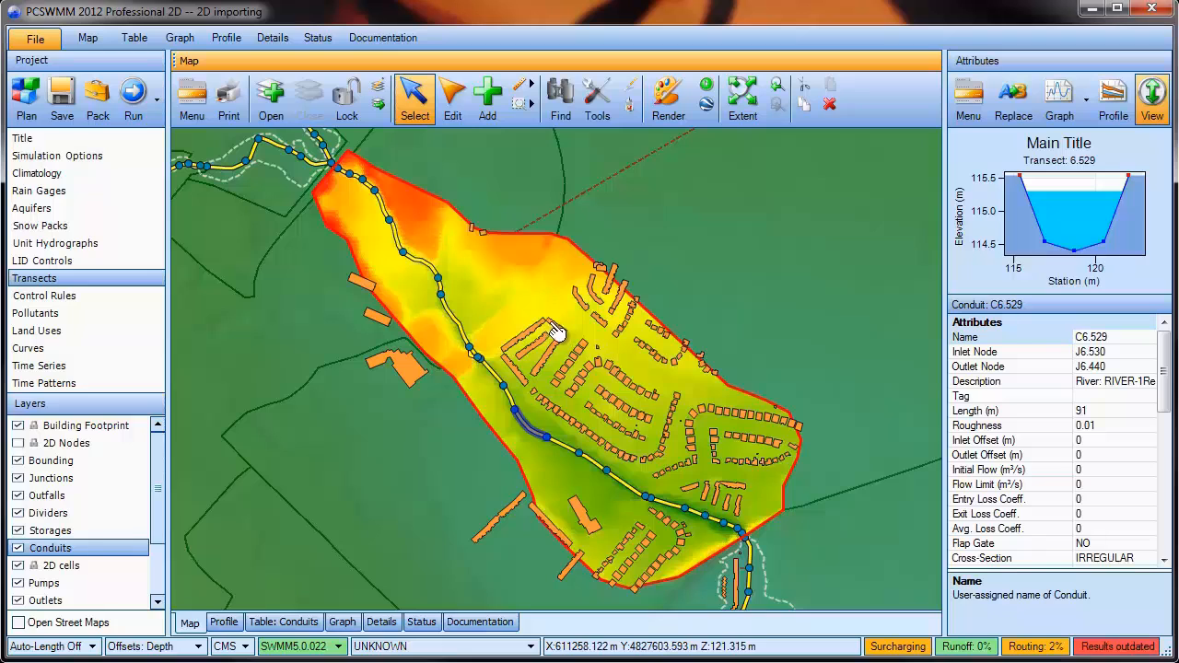
click(559, 92)
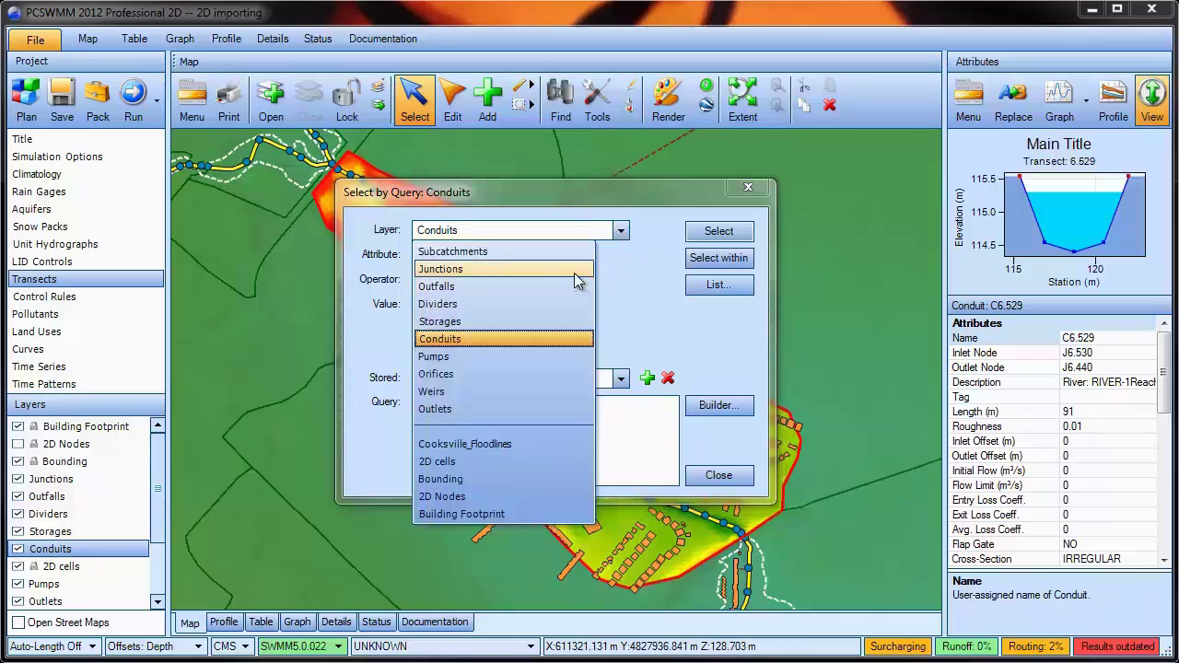
Step: Query the Junctions layer with stored query 2D_connect to select the 26 tagged junctions
click(440, 268)
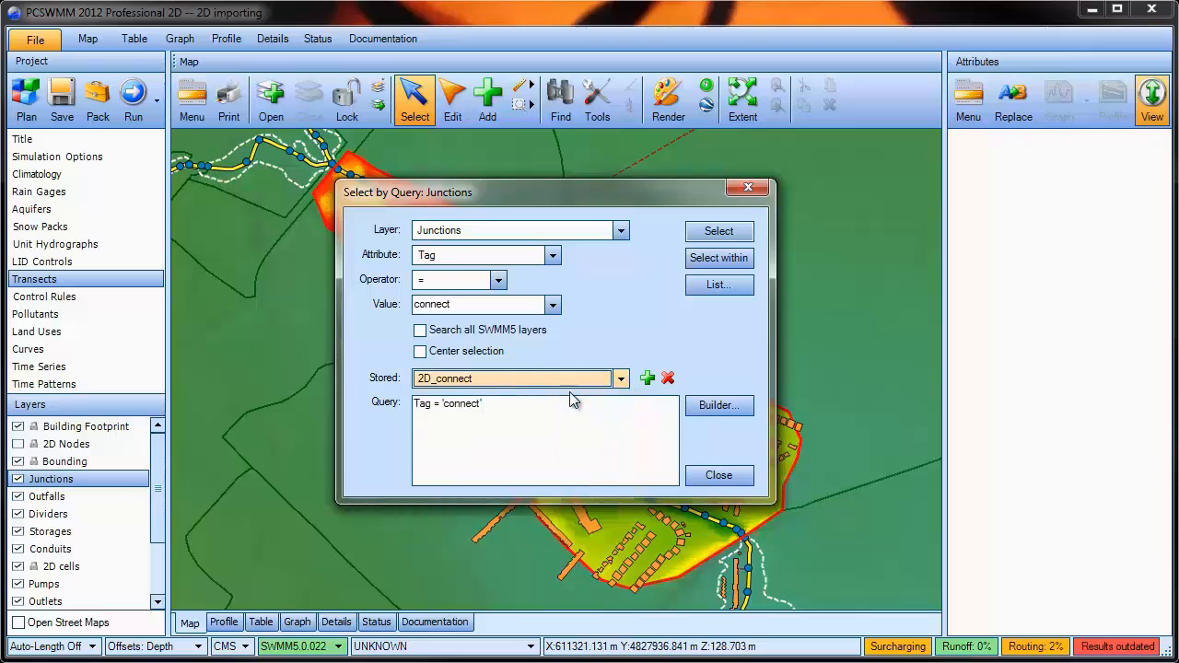
click(719, 231)
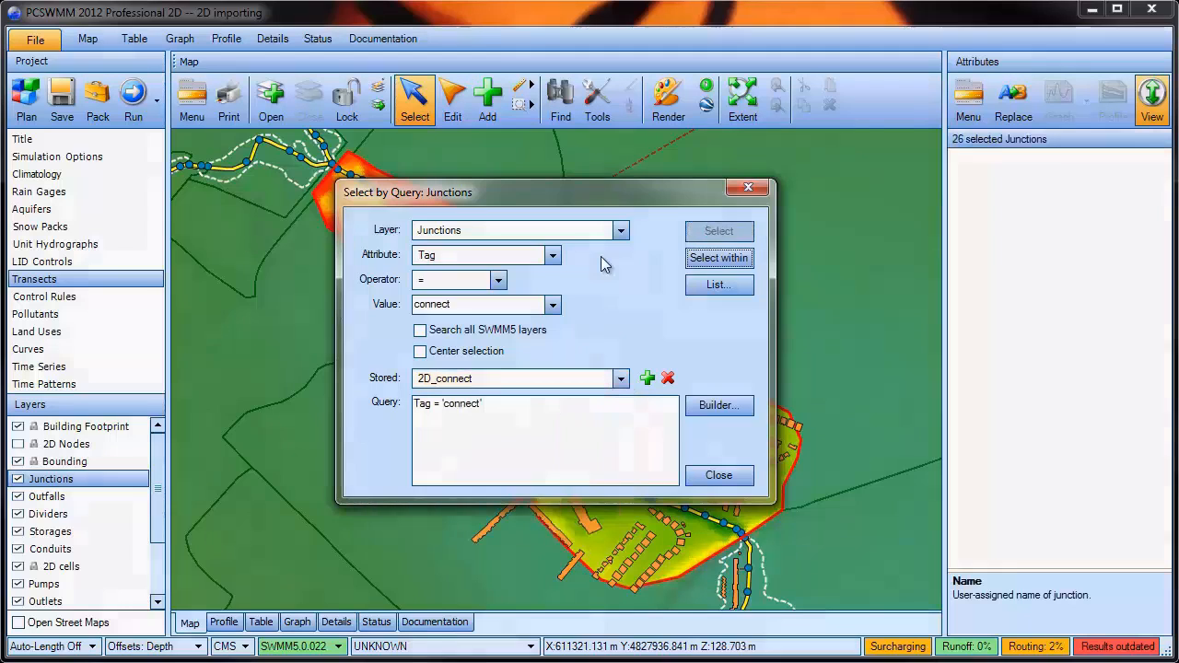
click(719, 230)
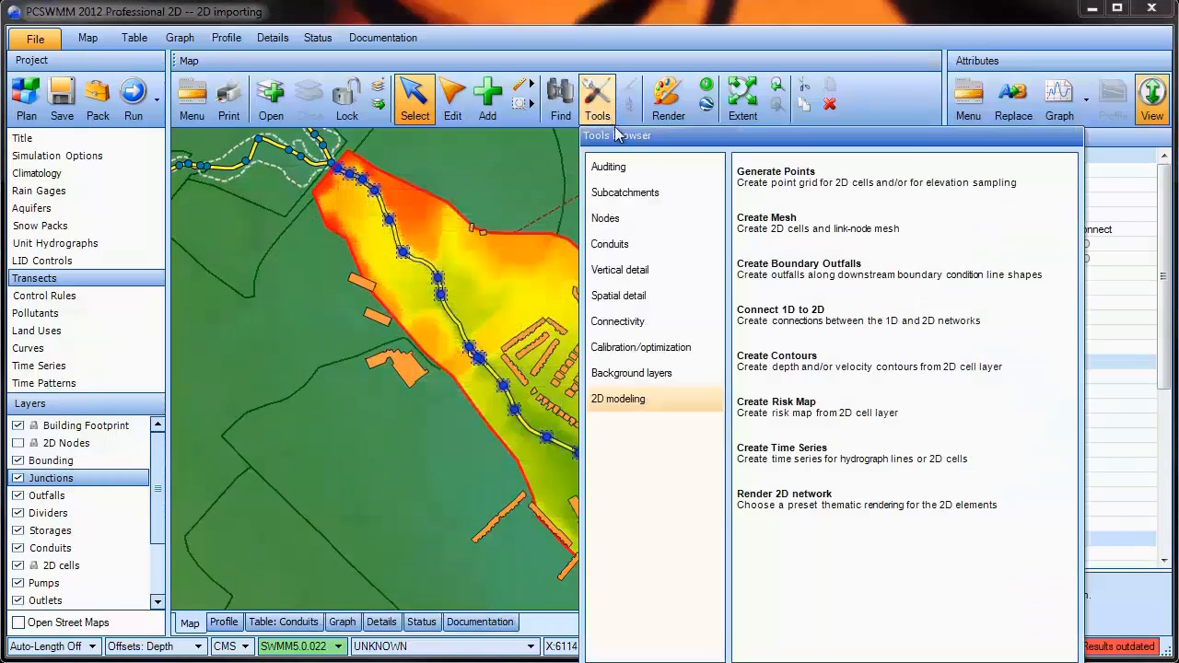
Step: Connect the selected junctions to the 2D cells using bottom orifices, adding 23 orifices
click(780, 308)
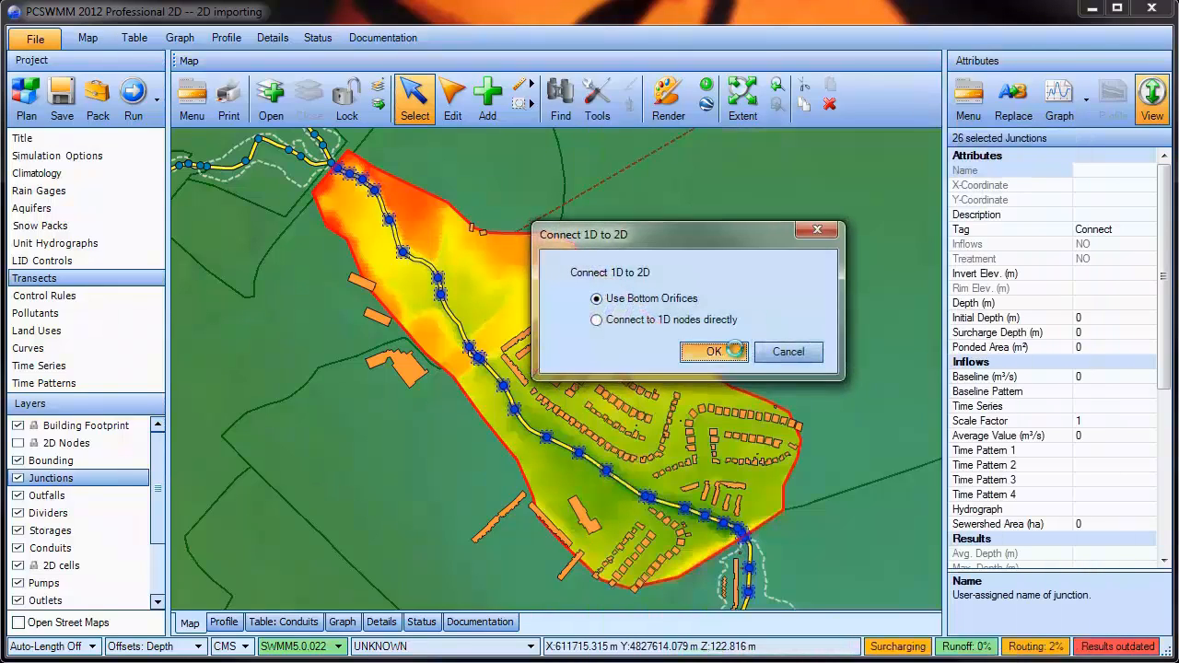
click(713, 352)
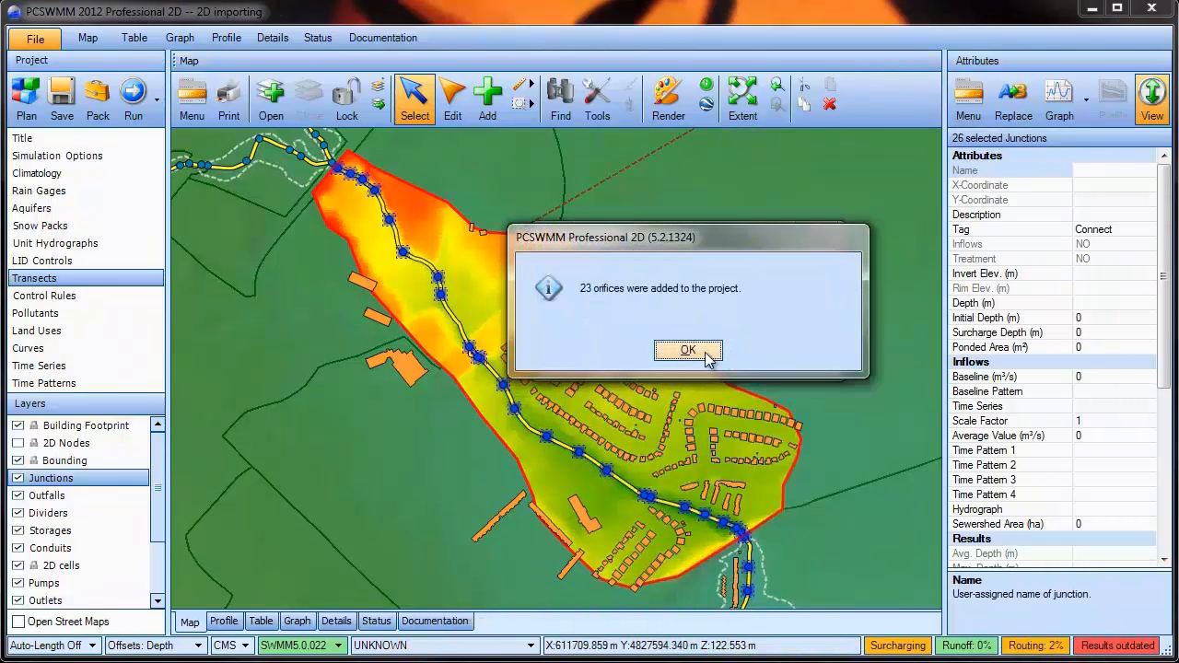
click(688, 350)
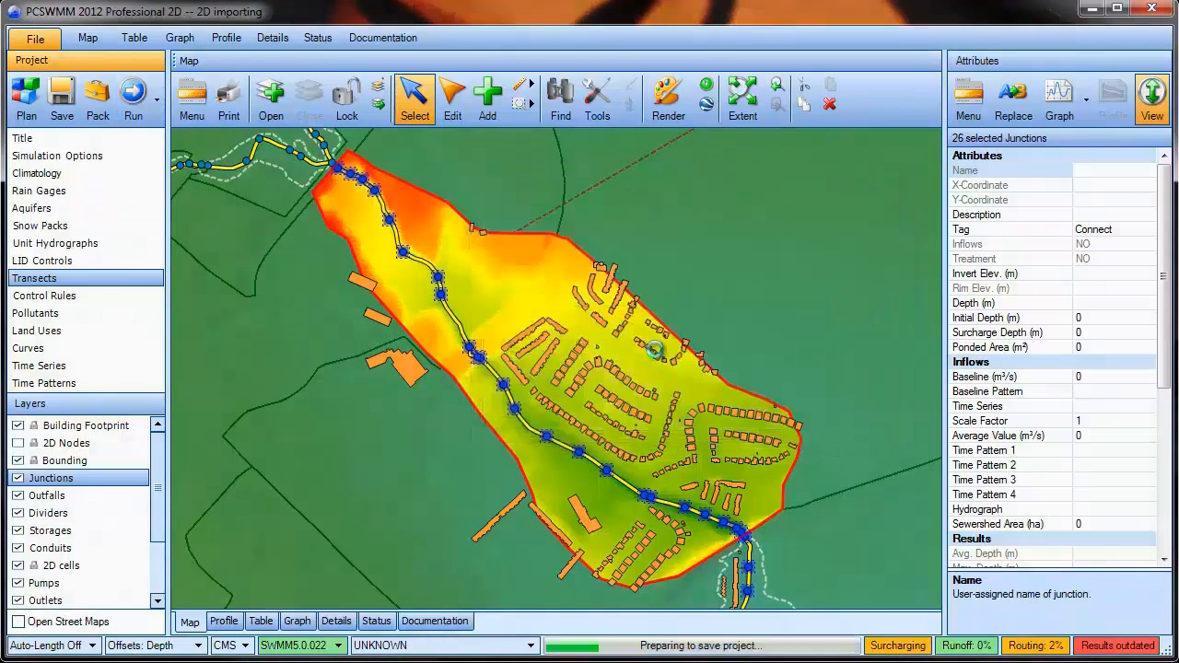
mouse_move(661, 361)
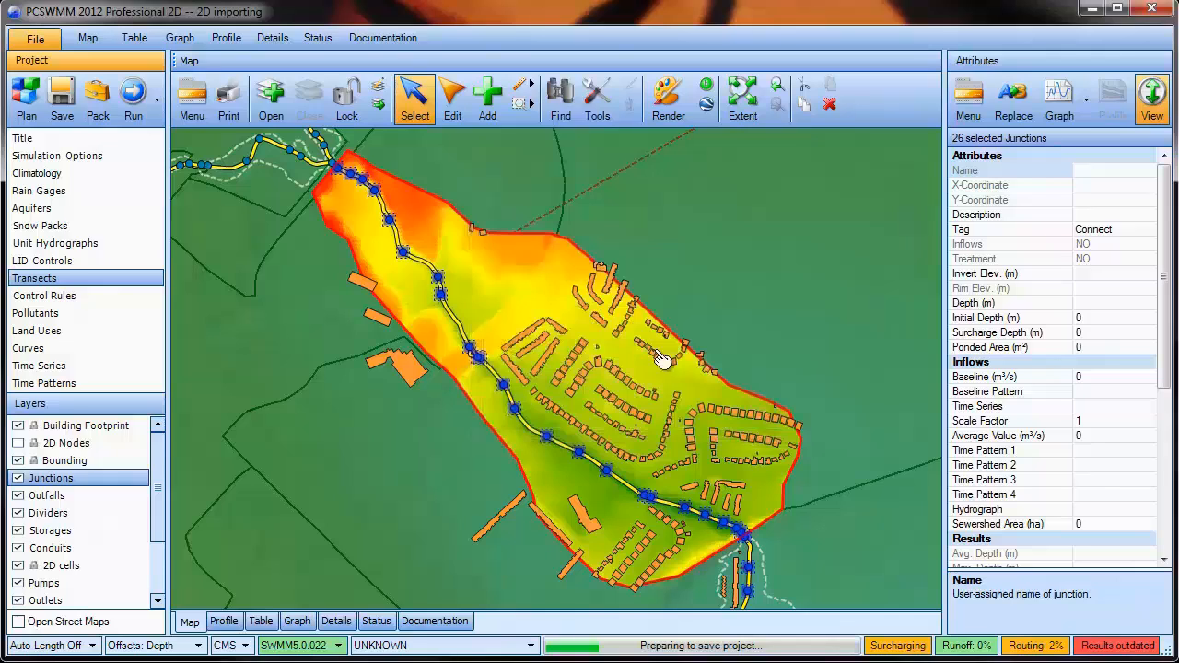